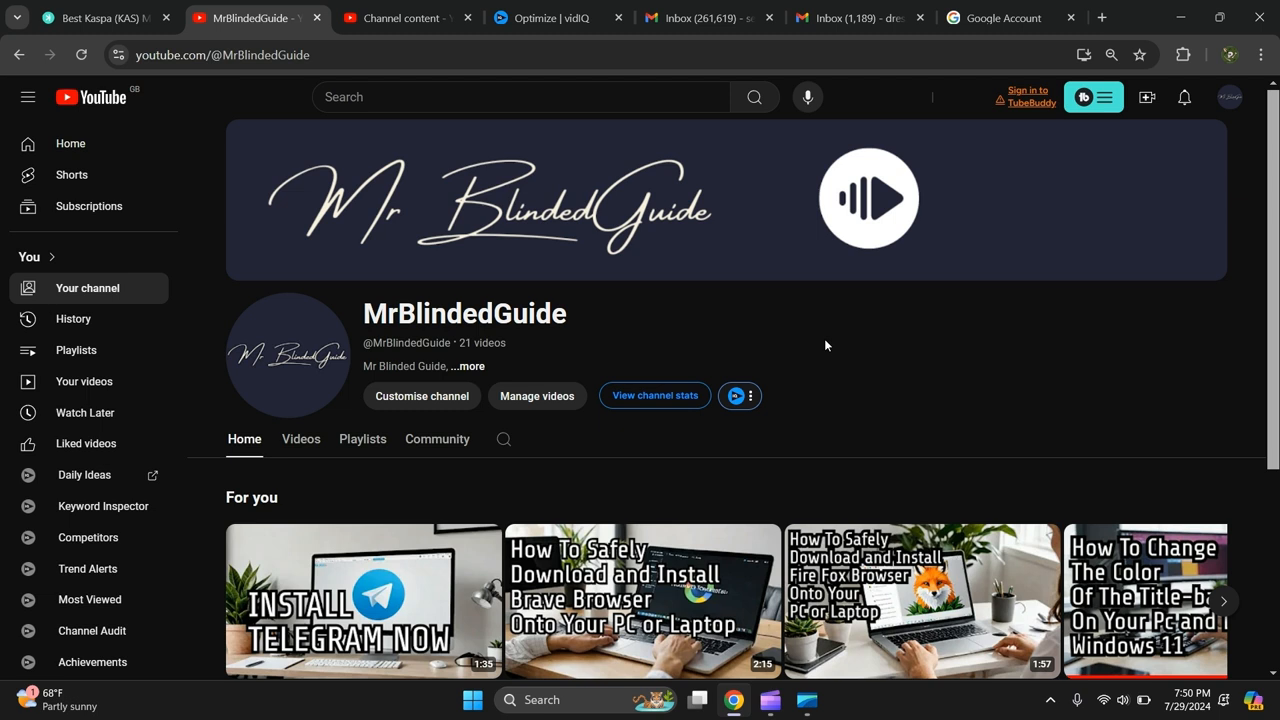
pyautogui.moveTo(847, 345)
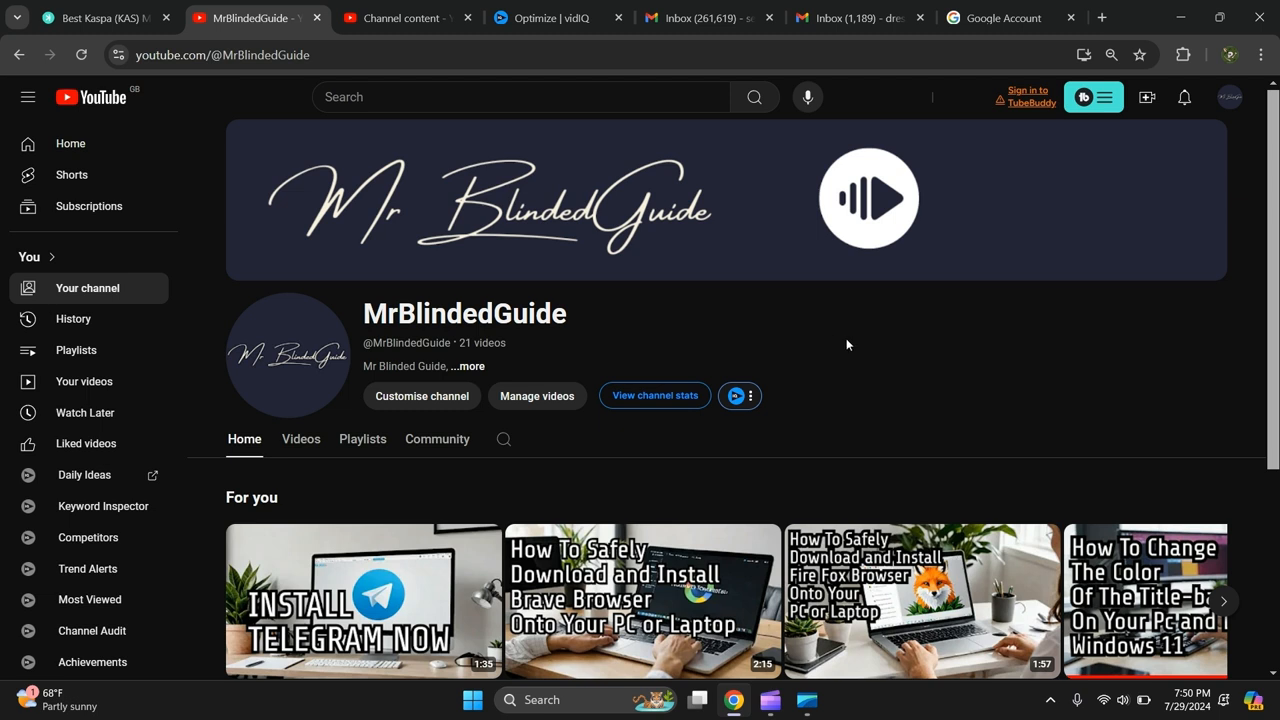
pyautogui.moveTo(990, 74)
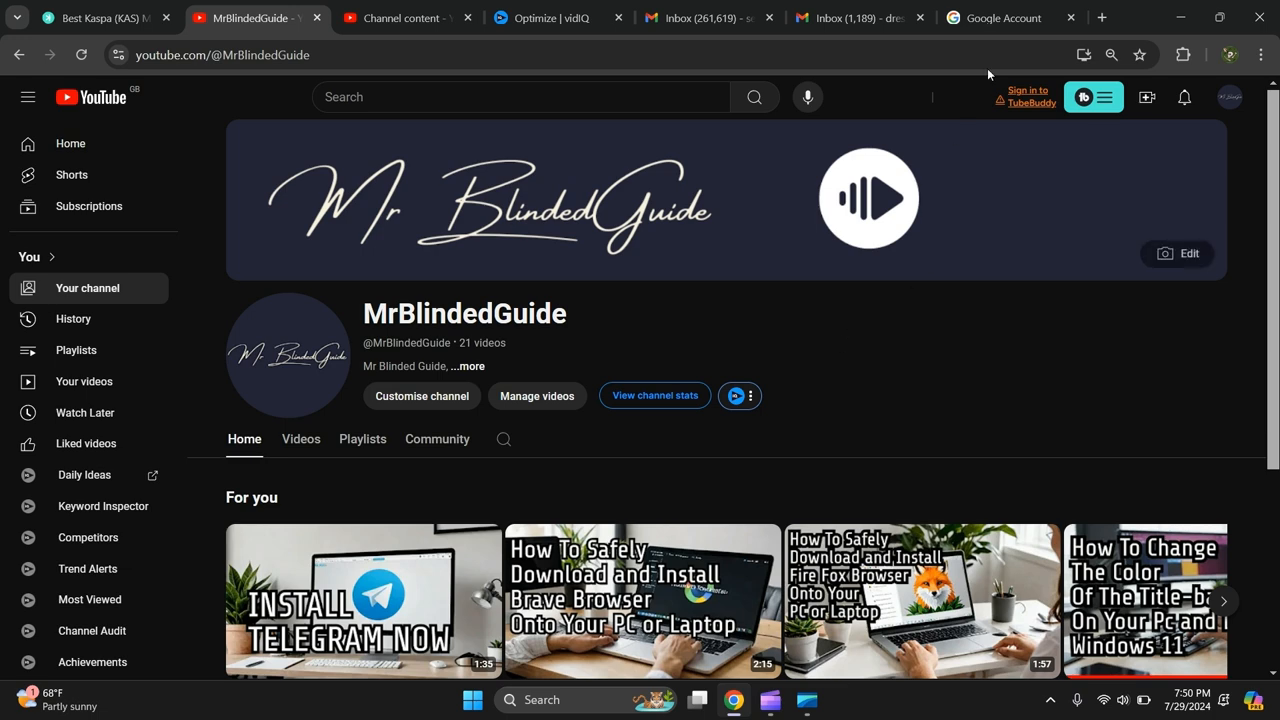
# - Go from the profile menu to Manage your Google Account and its Security page
pyautogui.click(1002, 18)
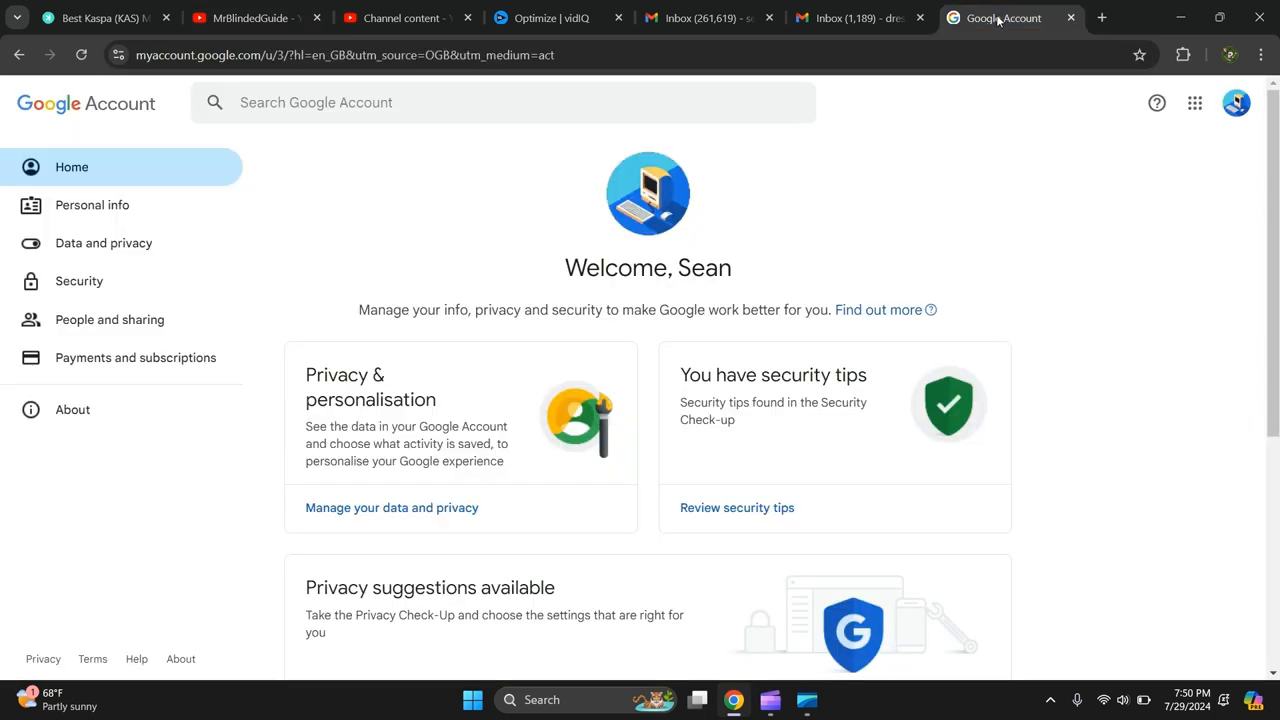
pyautogui.click(1236, 103)
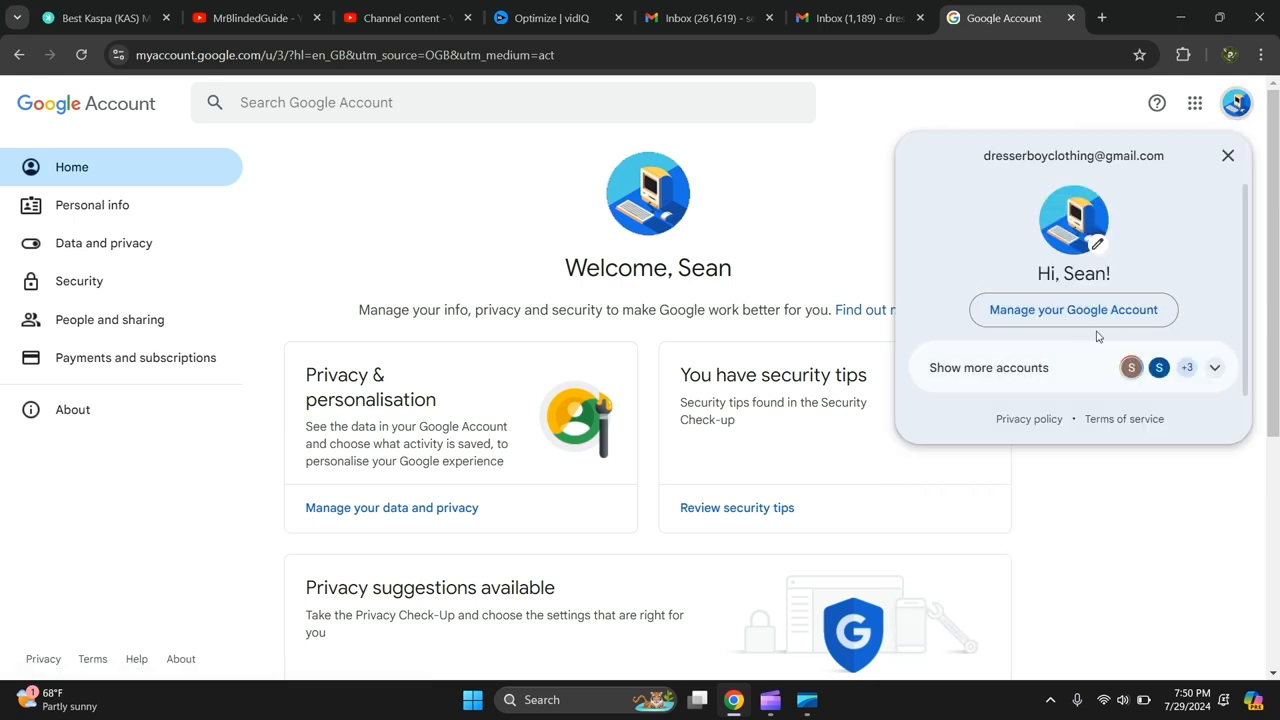
pyautogui.moveTo(1073, 309)
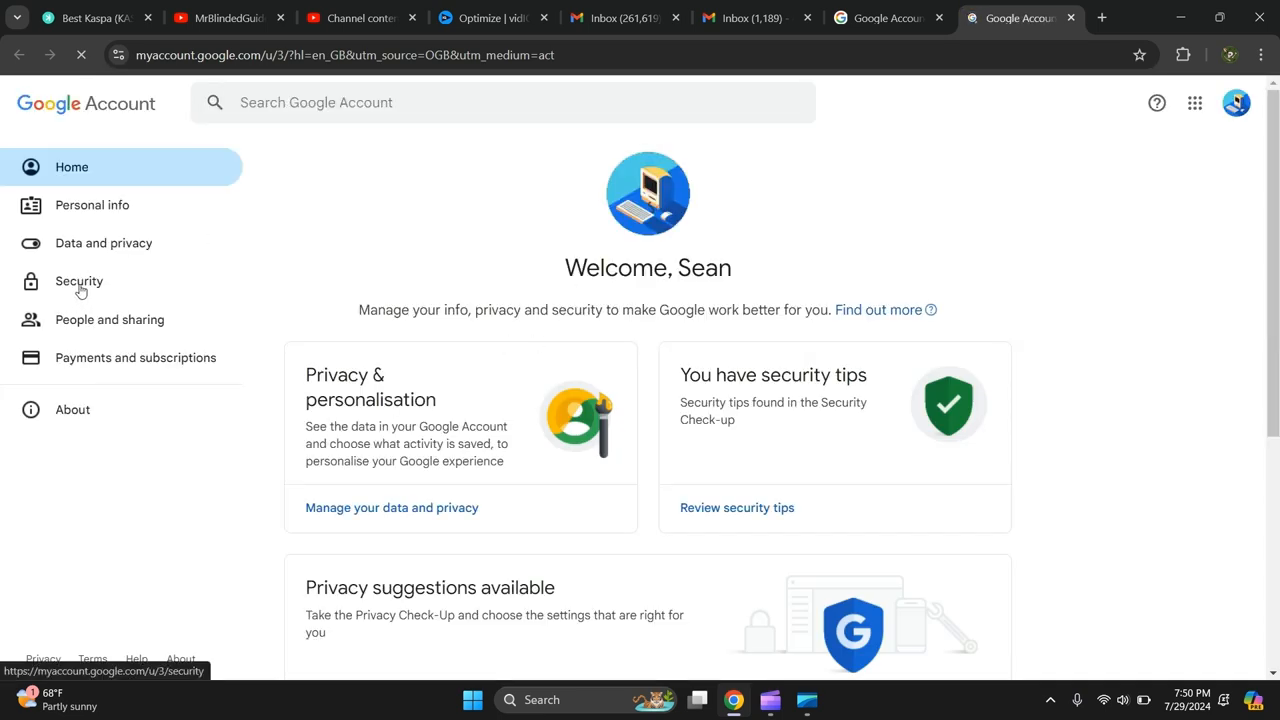
pyautogui.click(78, 281)
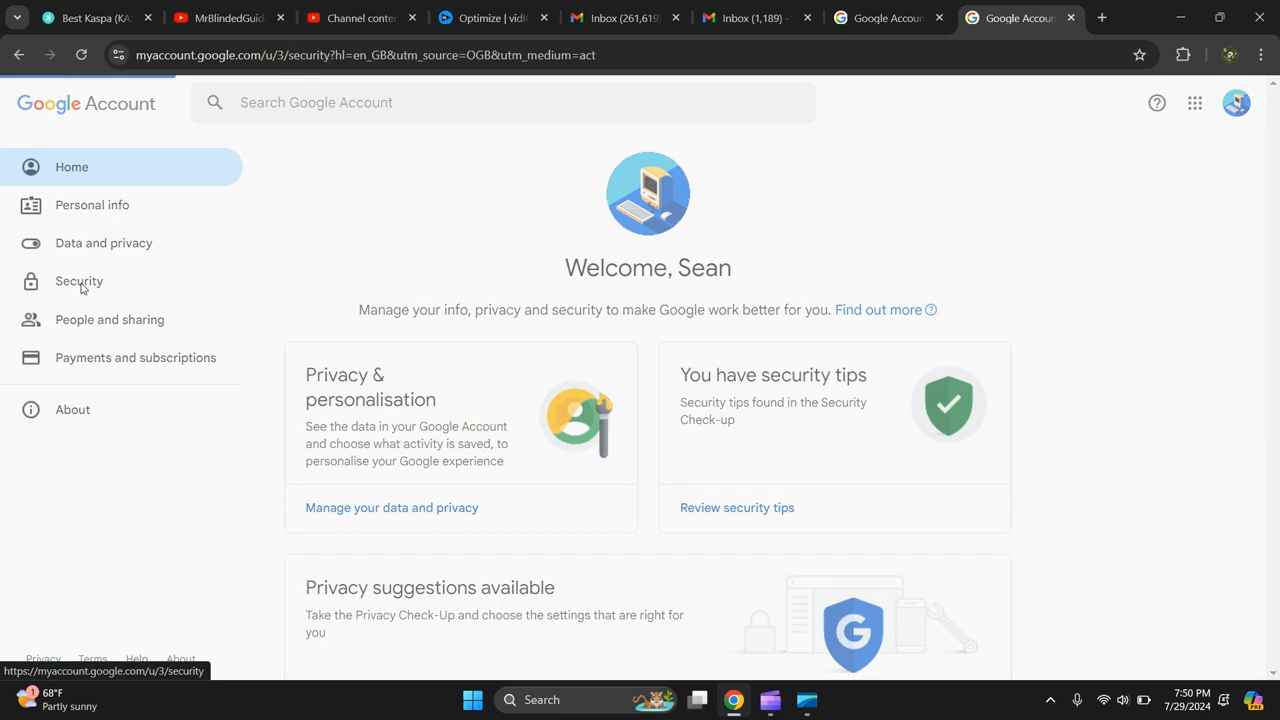
pyautogui.click(79, 281)
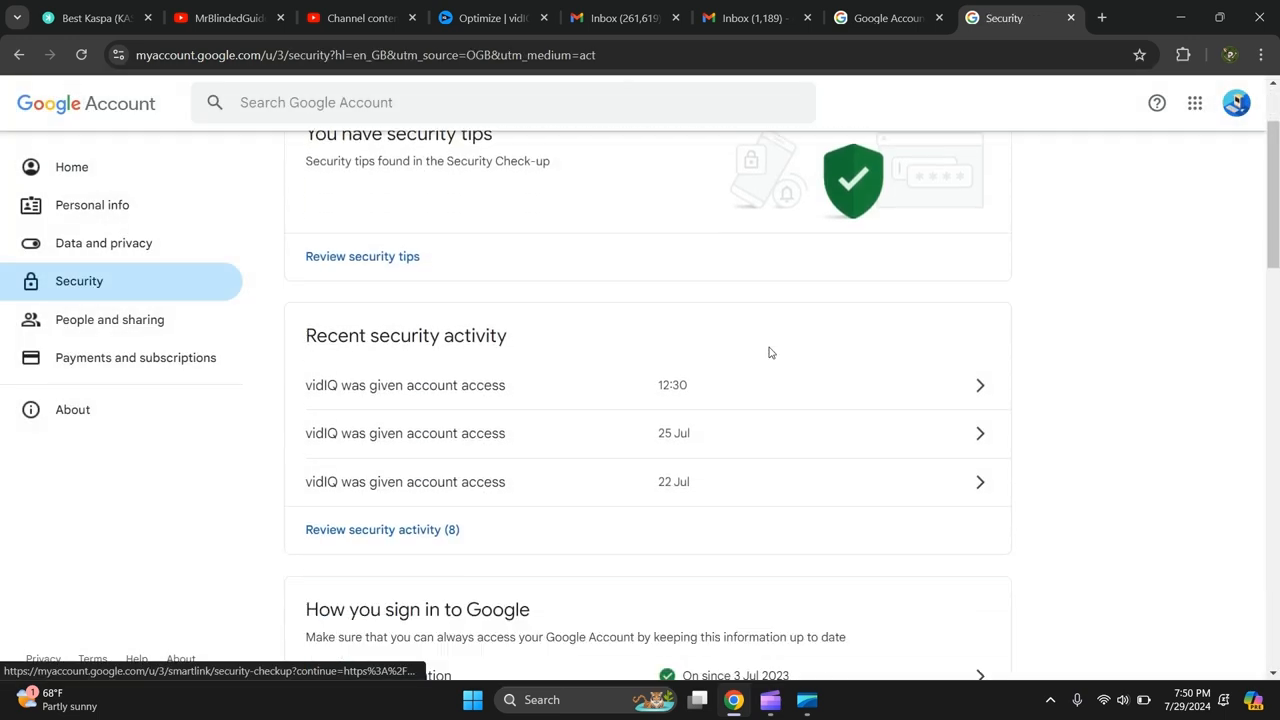
pyautogui.scroll(-3)
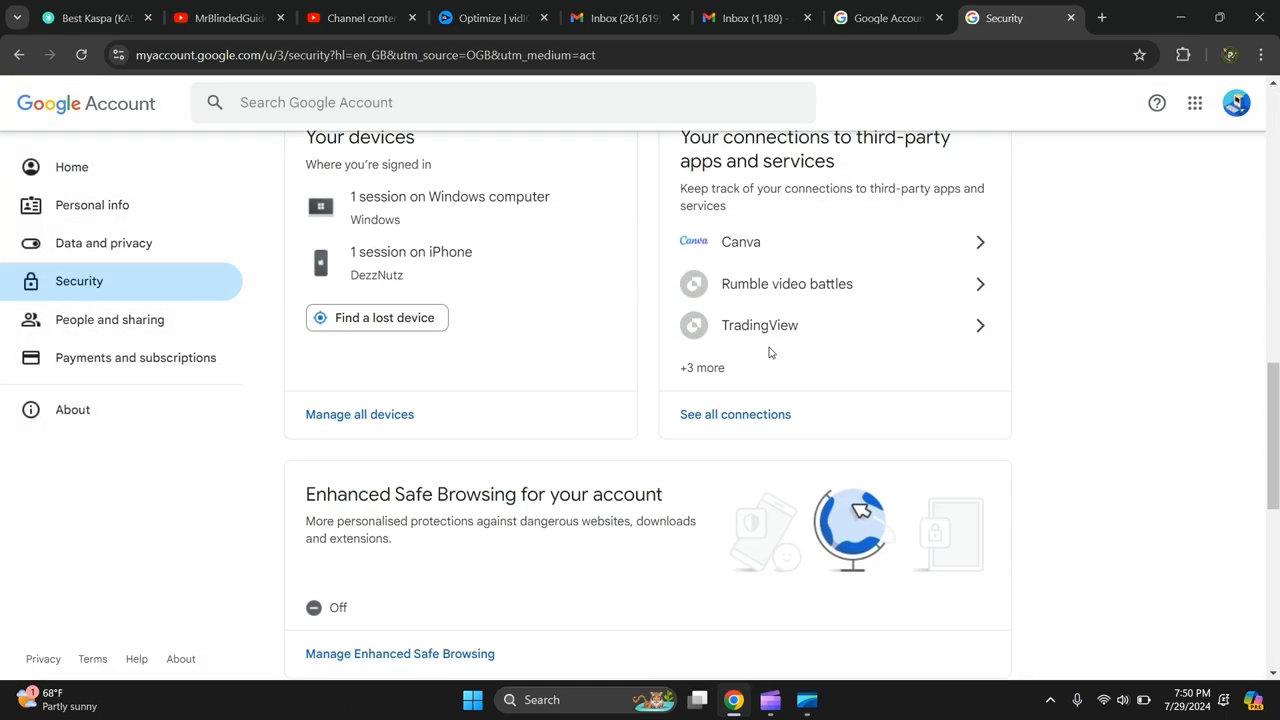
pyautogui.scroll(-3)
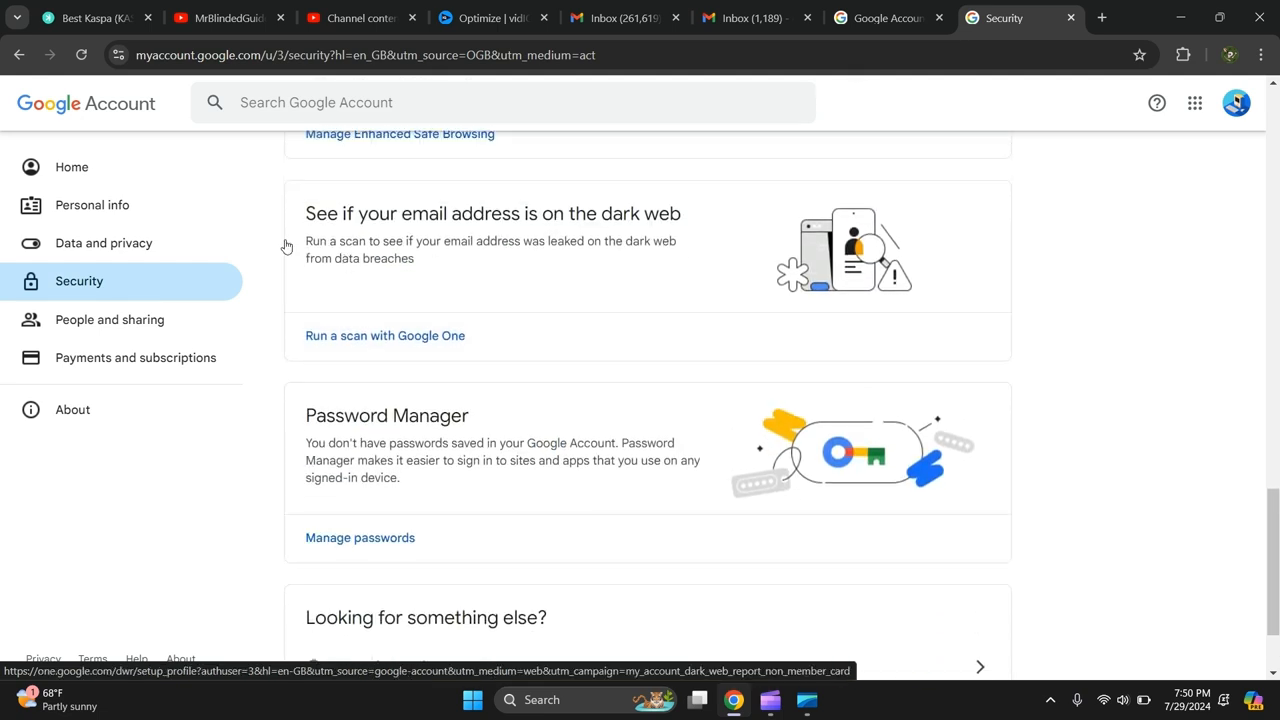
pyautogui.moveTo(560, 240)
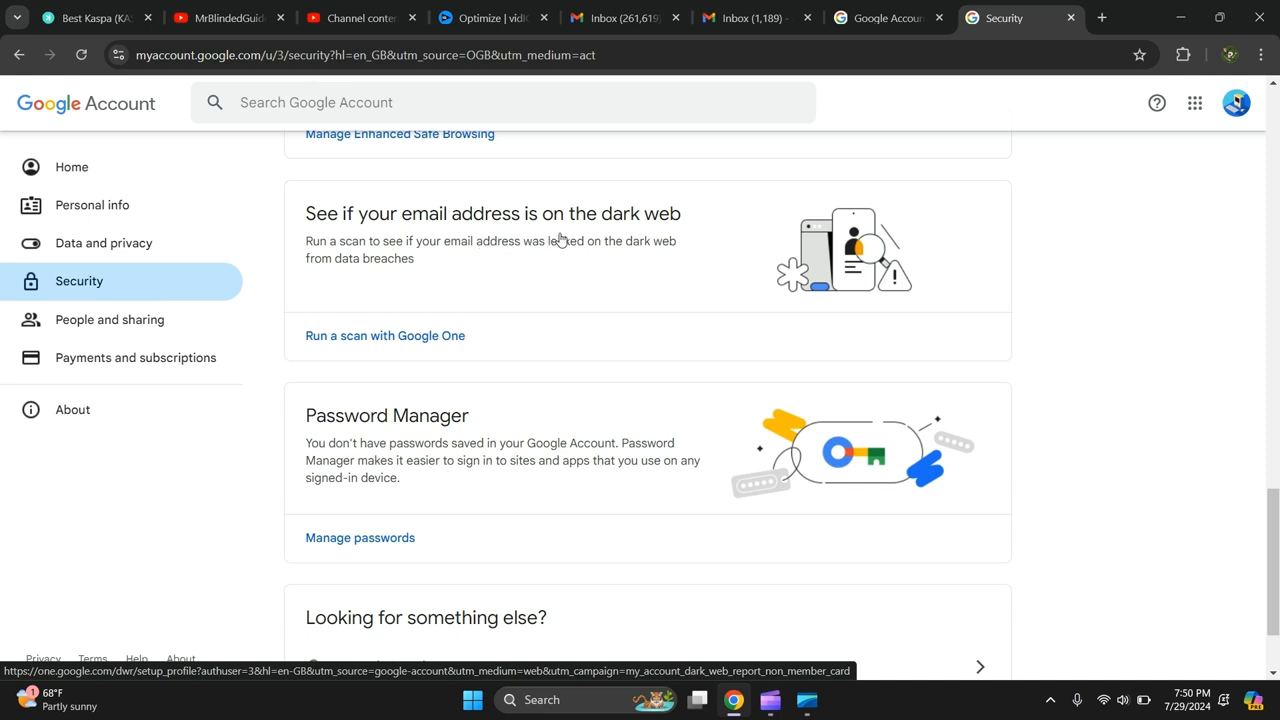
pyautogui.moveTo(395, 270)
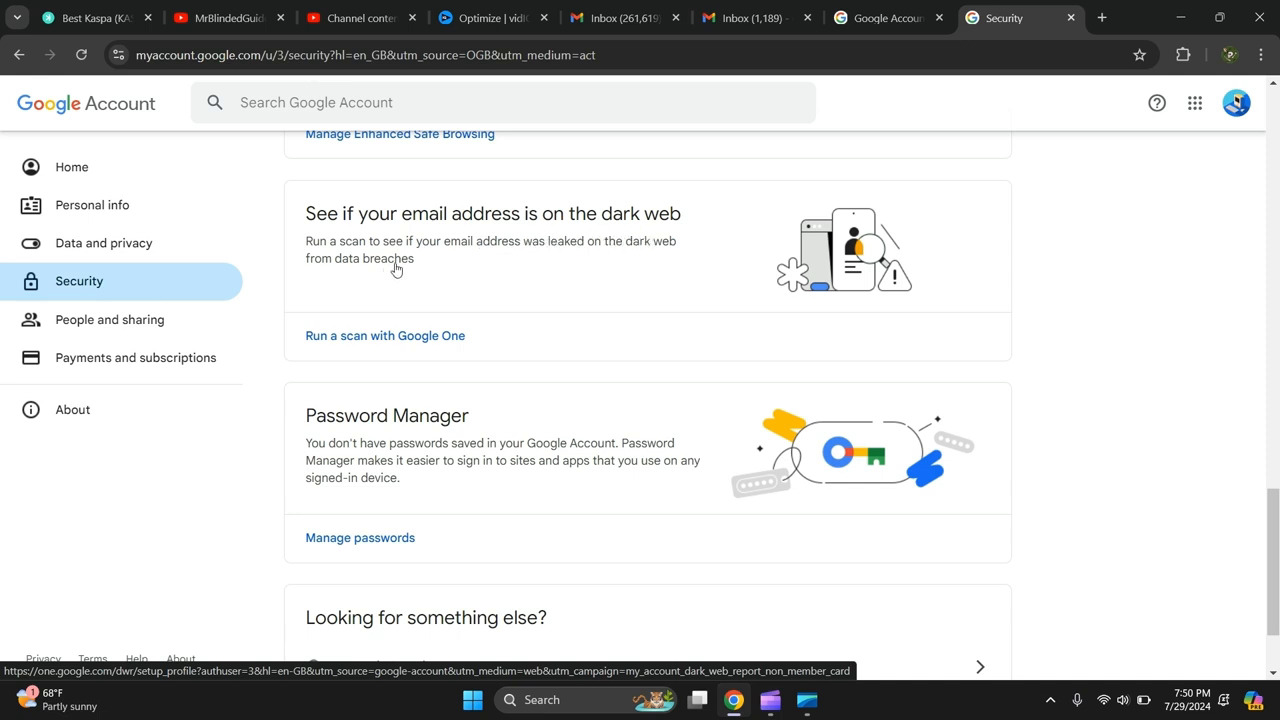
pyautogui.moveTo(738, 266)
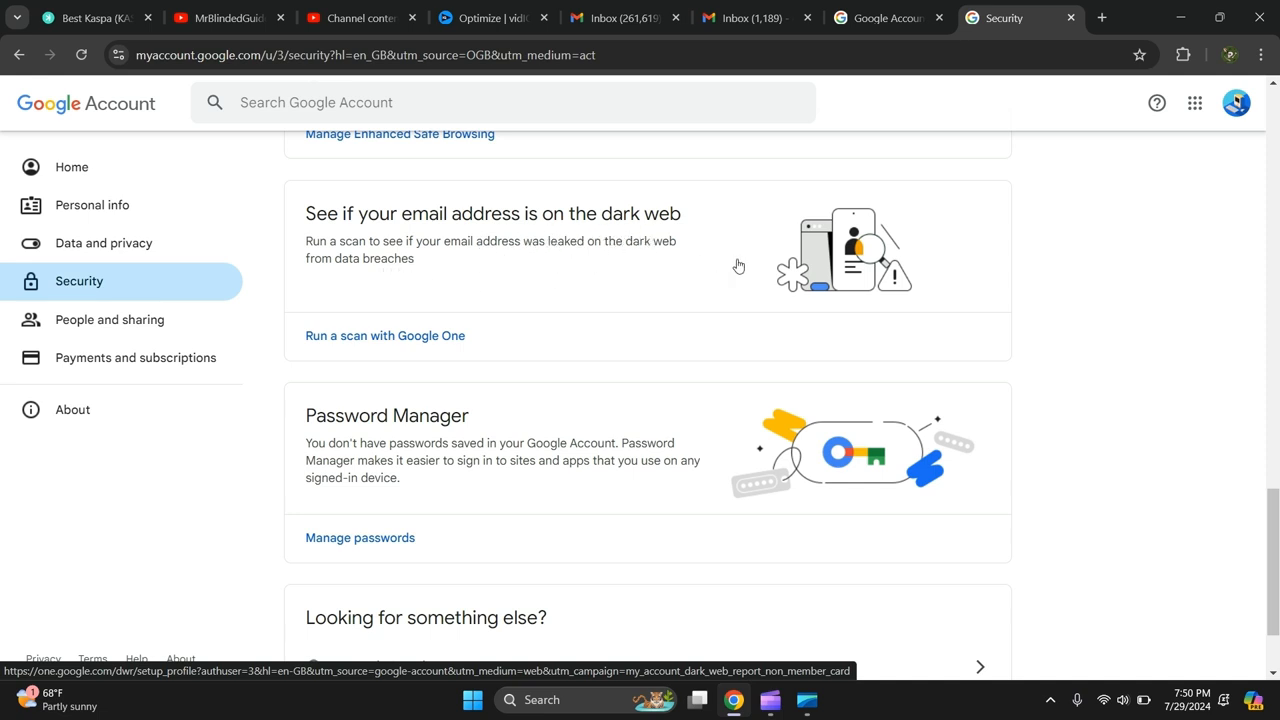
pyautogui.moveTo(385, 336)
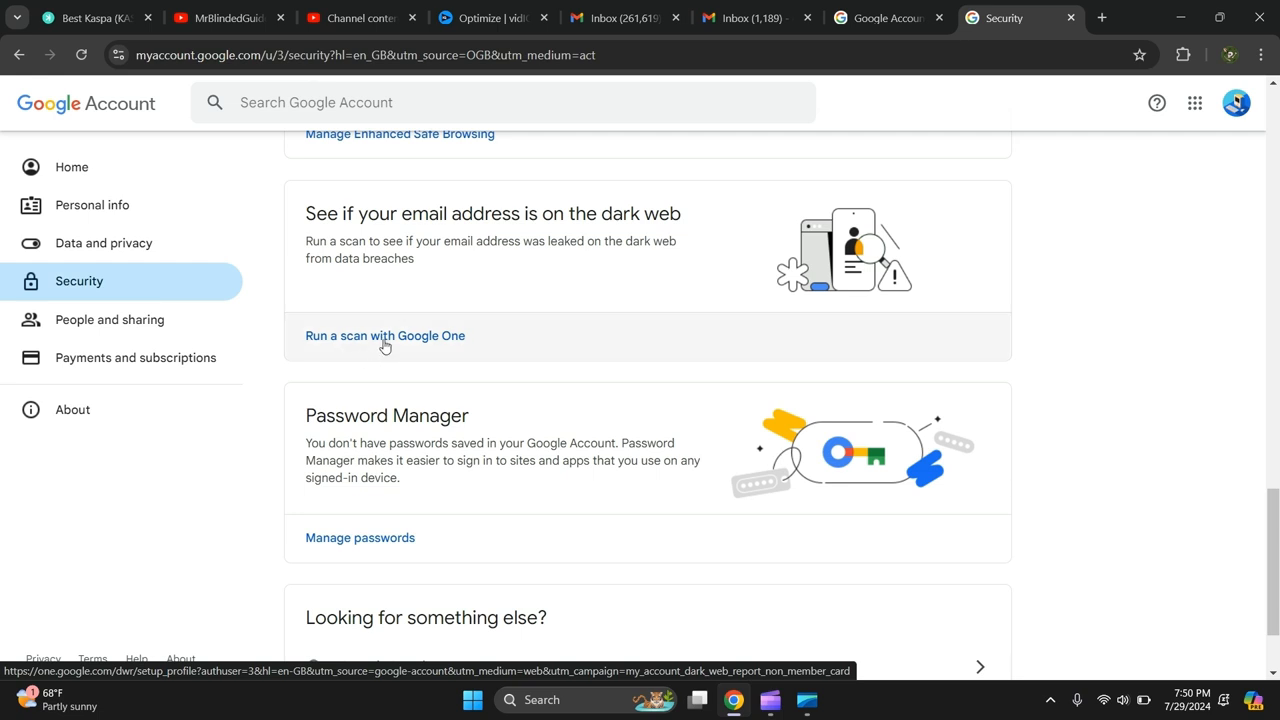
# - Run the Google One dark web scan on the email address, yielding a no-results report
pyautogui.click(385, 335)
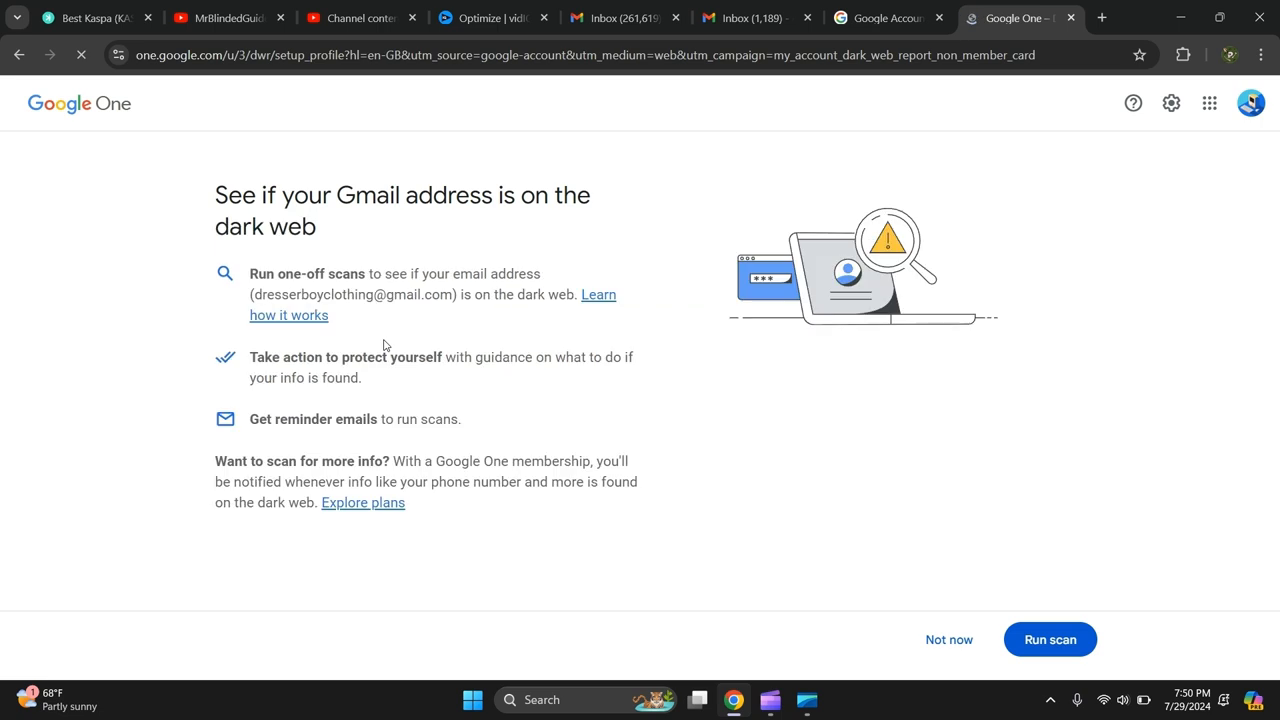
pyautogui.click(1050, 639)
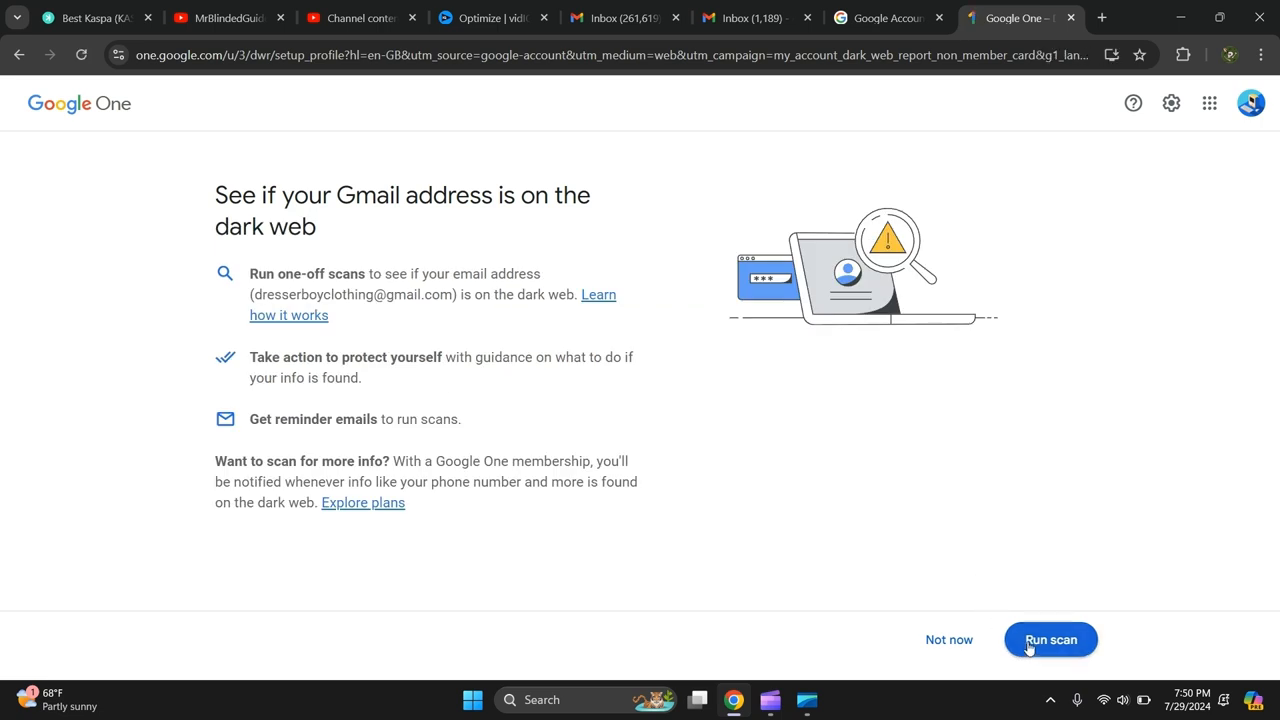
pyautogui.click(1050, 639)
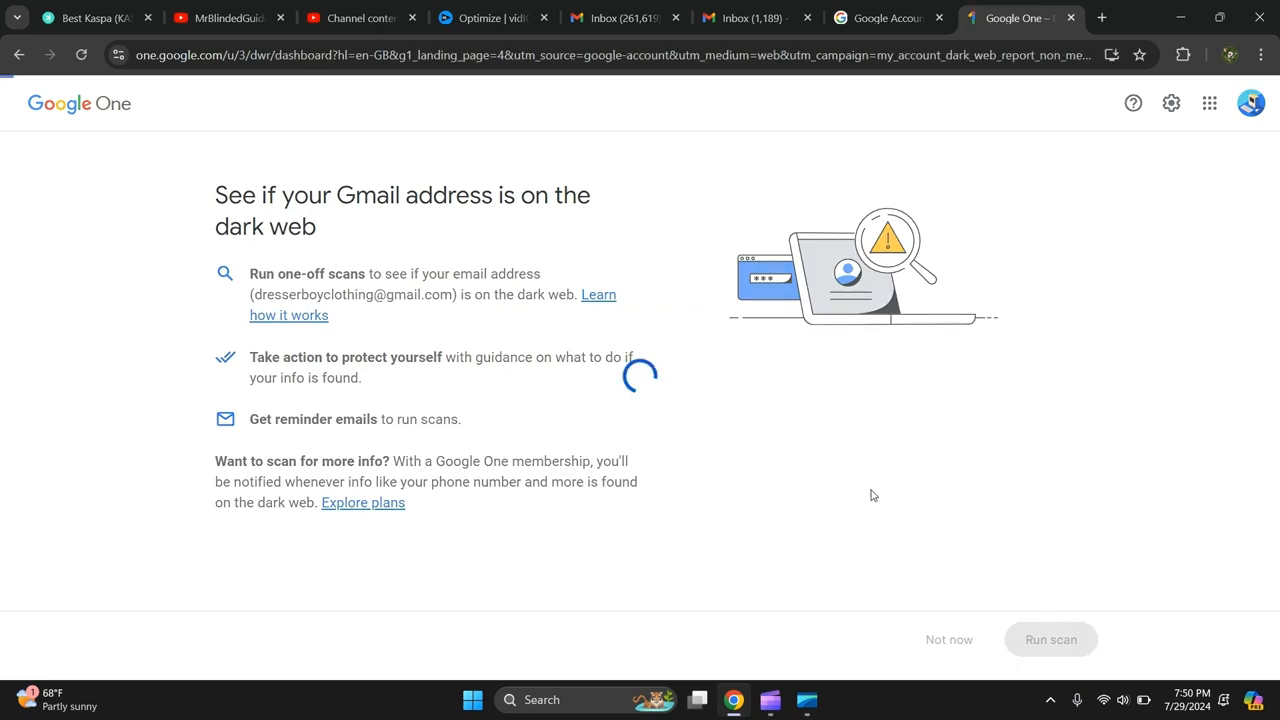
pyautogui.click(1050, 639)
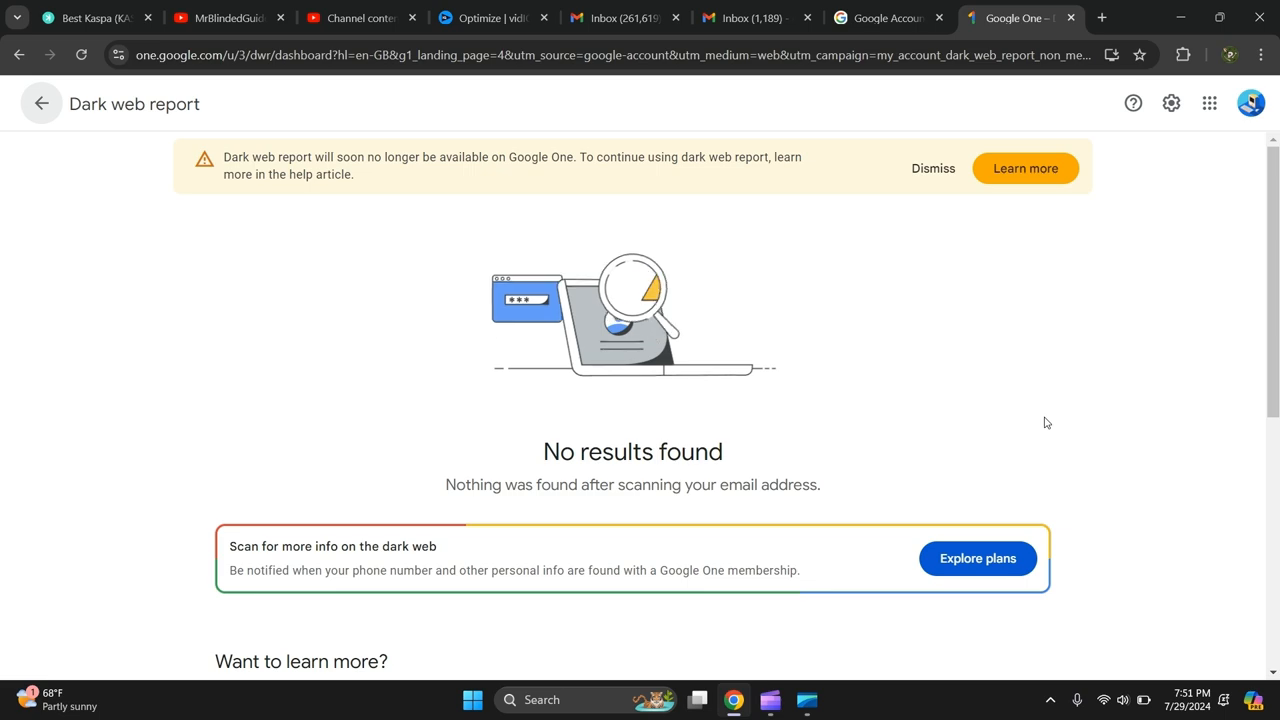
pyautogui.scroll(-3)
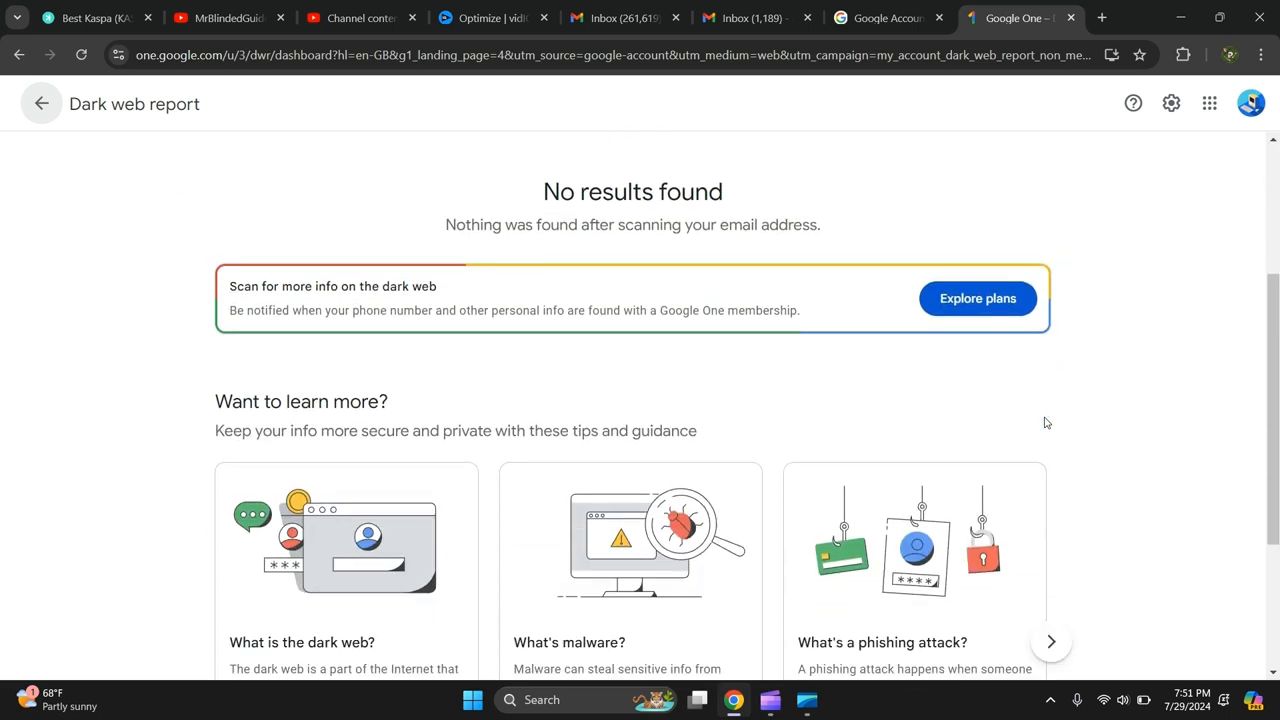
pyautogui.scroll(-3)
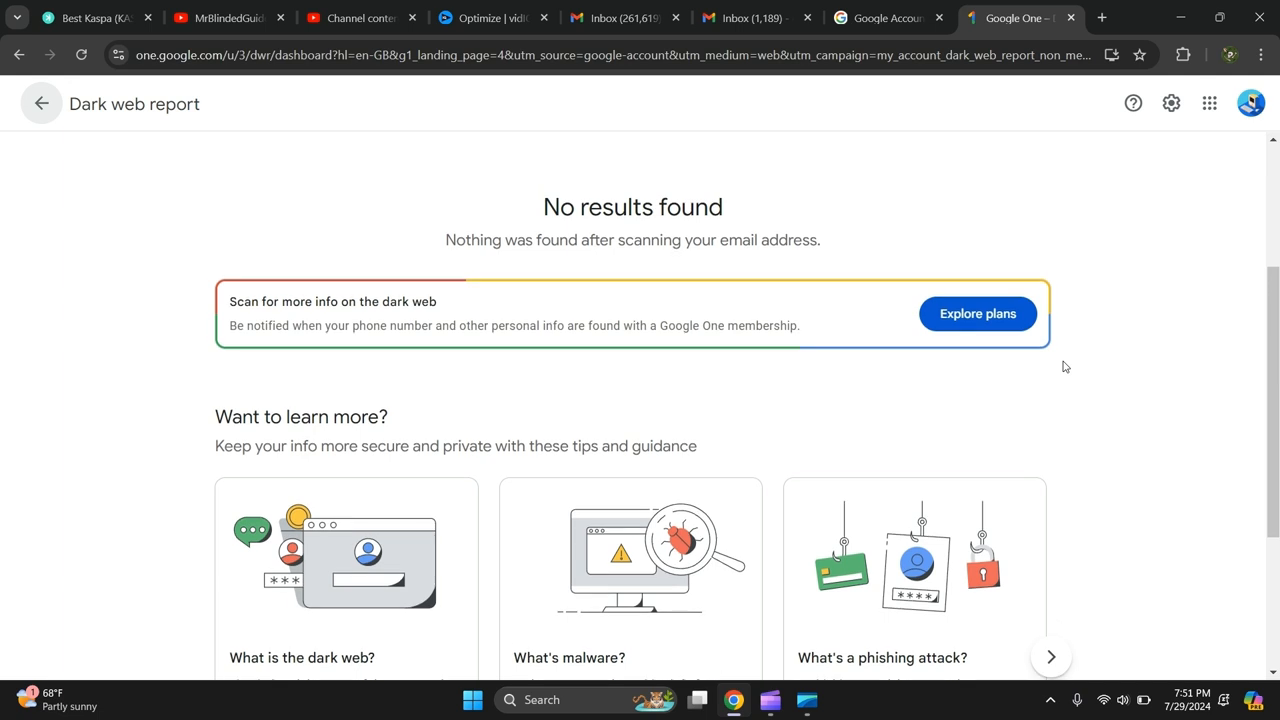
pyautogui.moveTo(1100, 305)
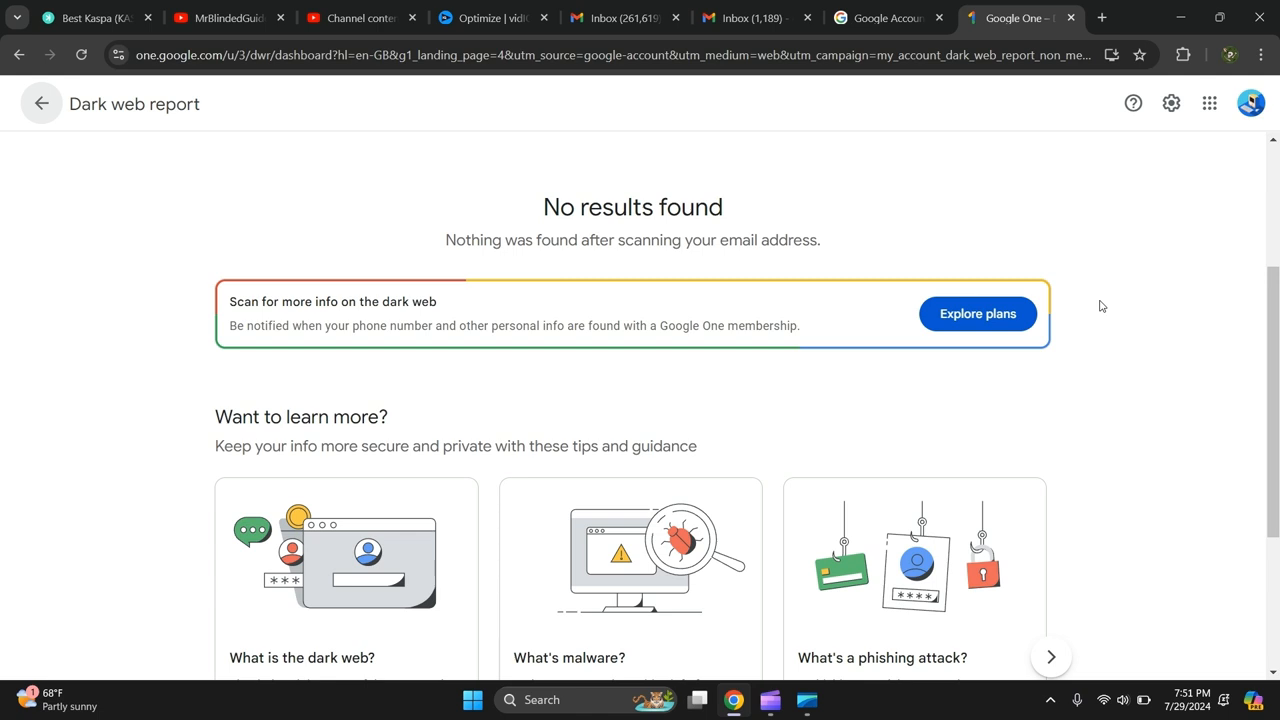
pyautogui.moveTo(790, 693)
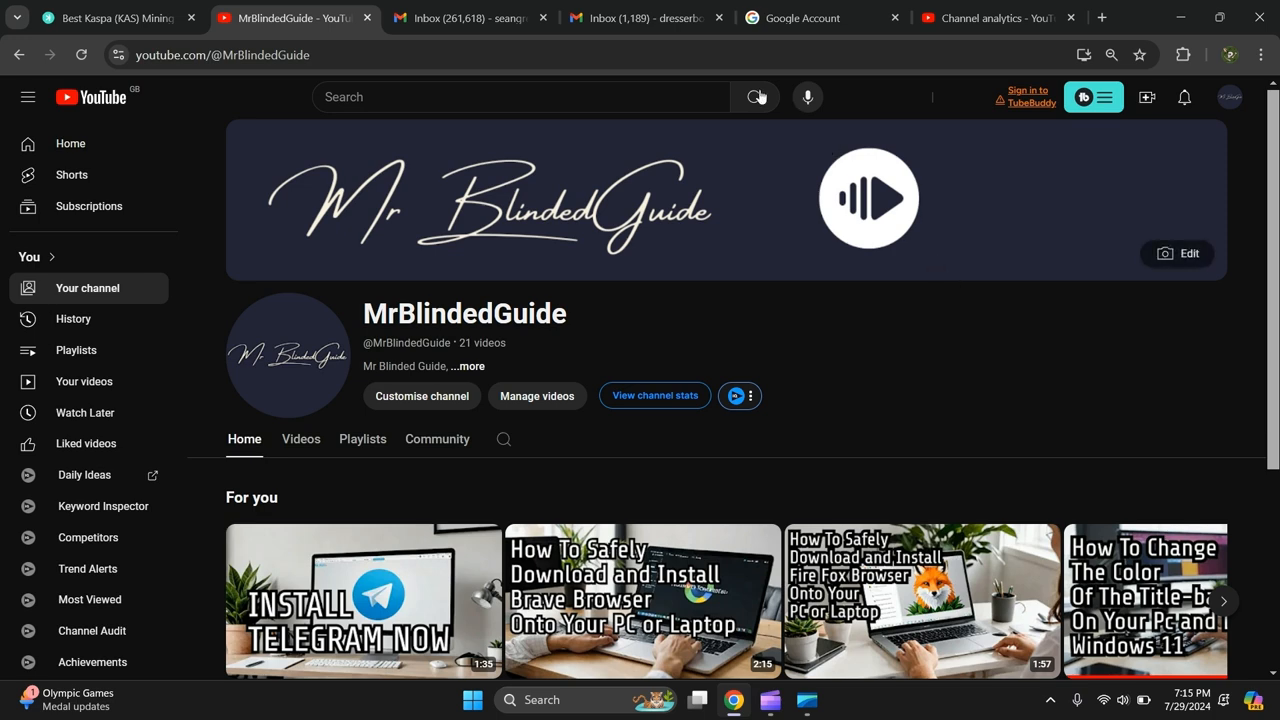
# - Return to the Google Account tab and reopen the Security page via Manage your Google Account
pyautogui.click(805, 18)
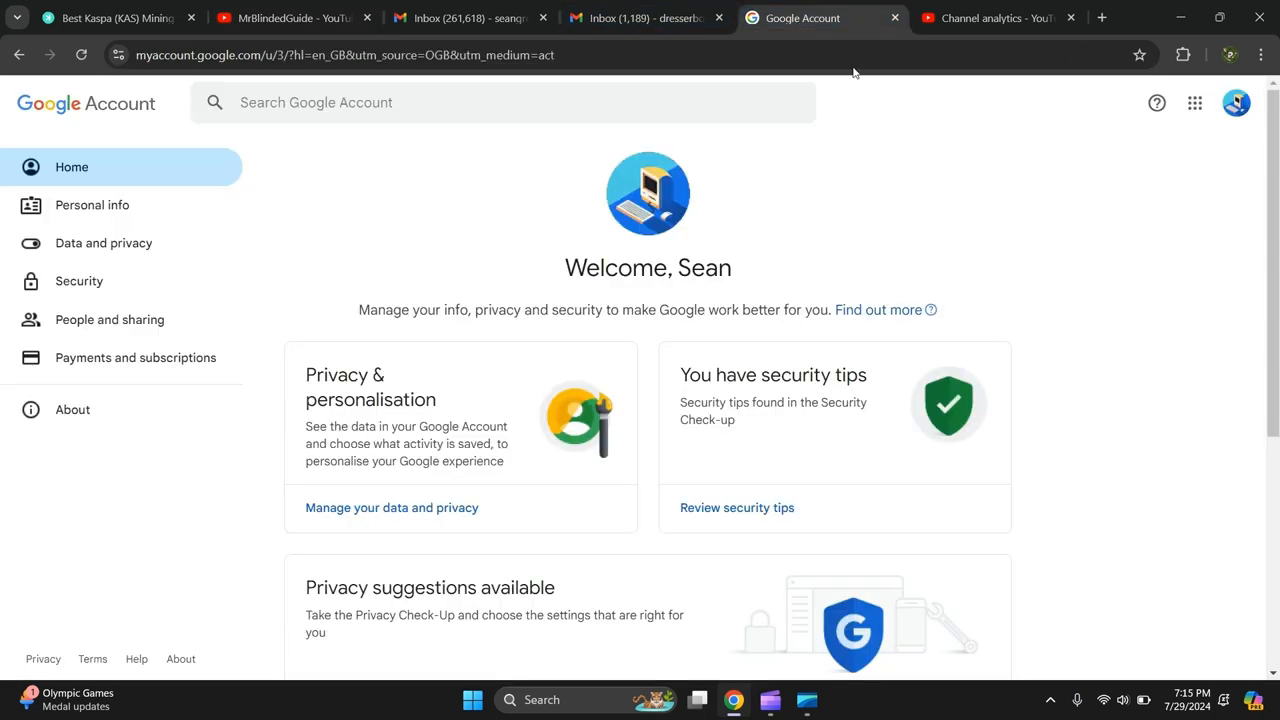
pyautogui.click(1236, 102)
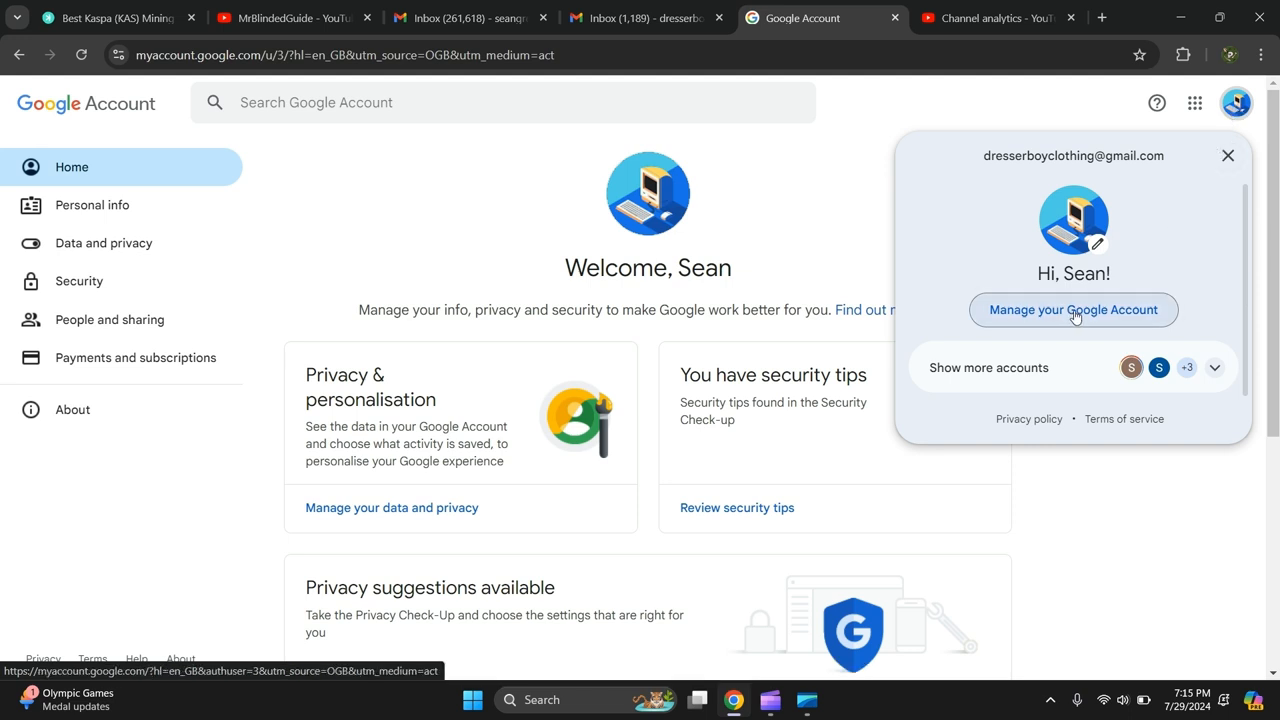
pyautogui.click(1073, 309)
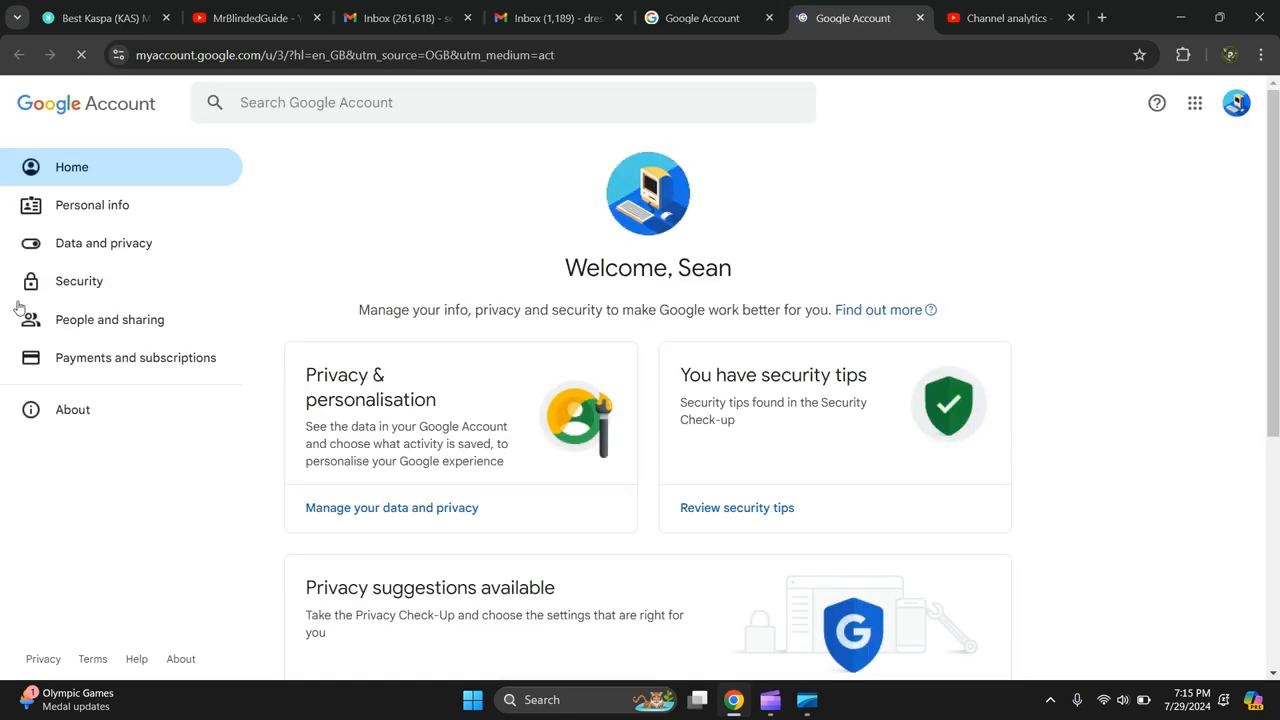
pyautogui.moveTo(79, 281)
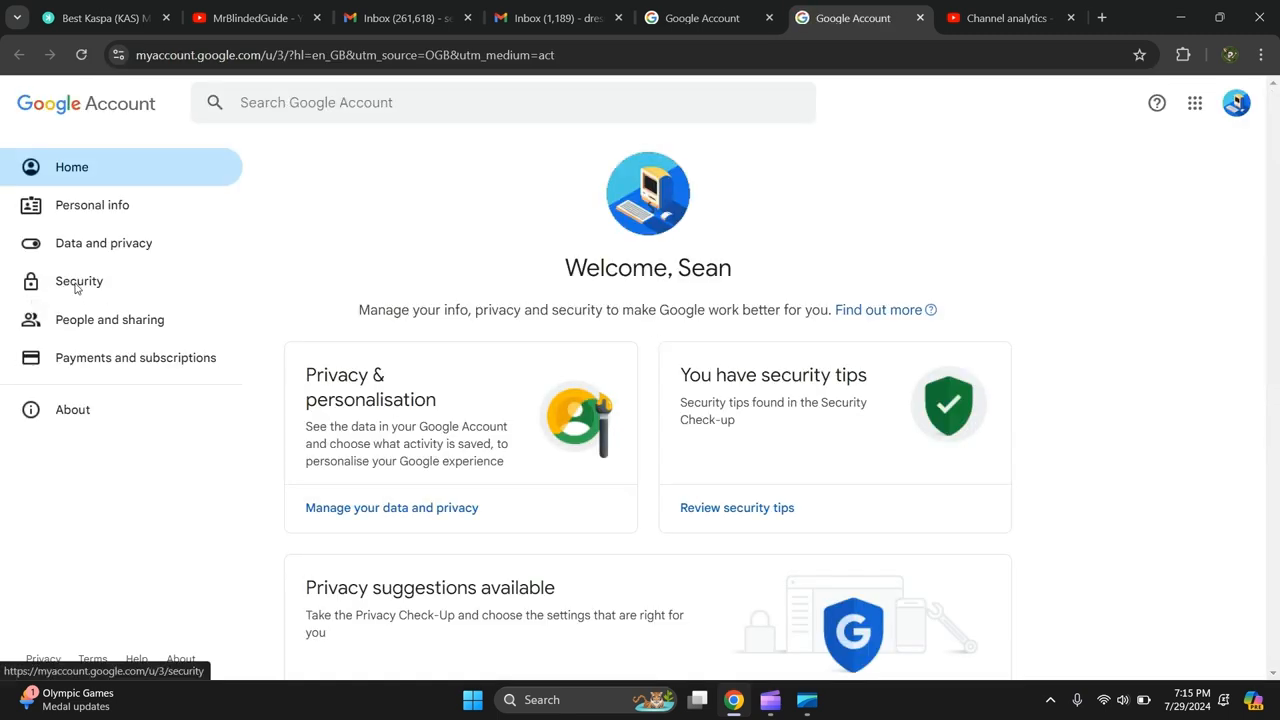
pyautogui.click(79, 281)
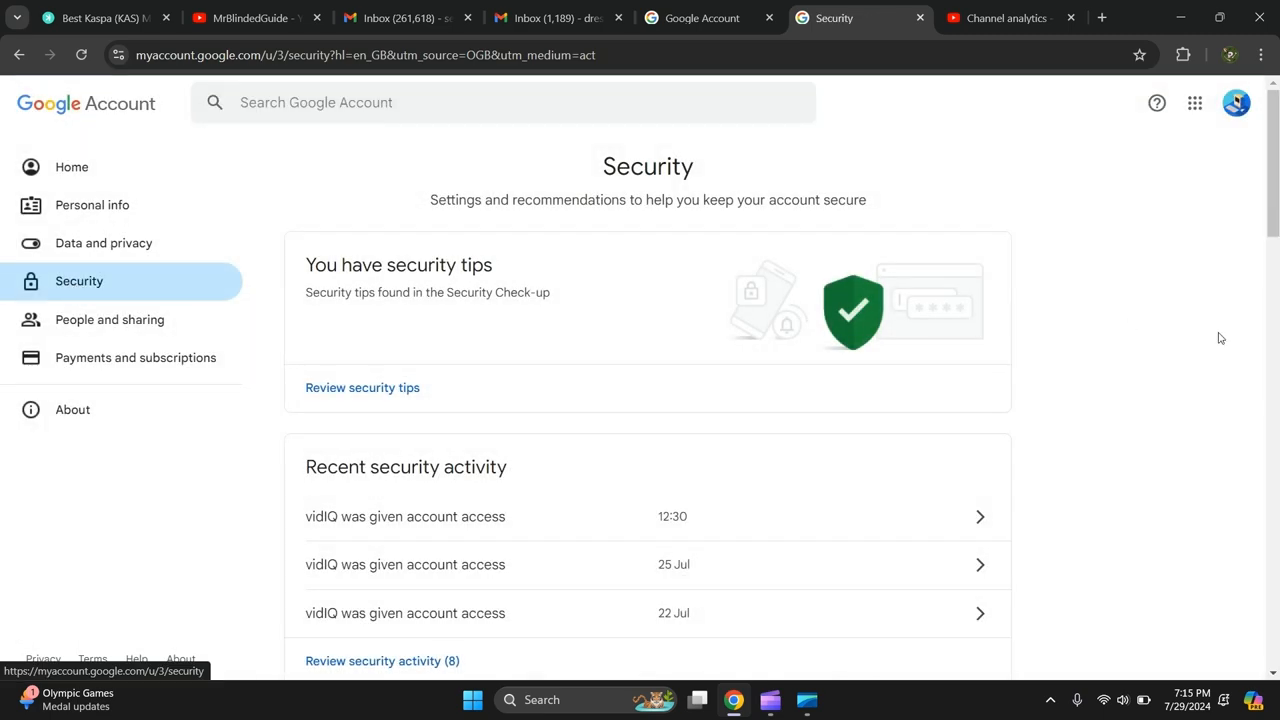
# - Show all eight third-party app connections via See all connections
pyautogui.scroll(-3)
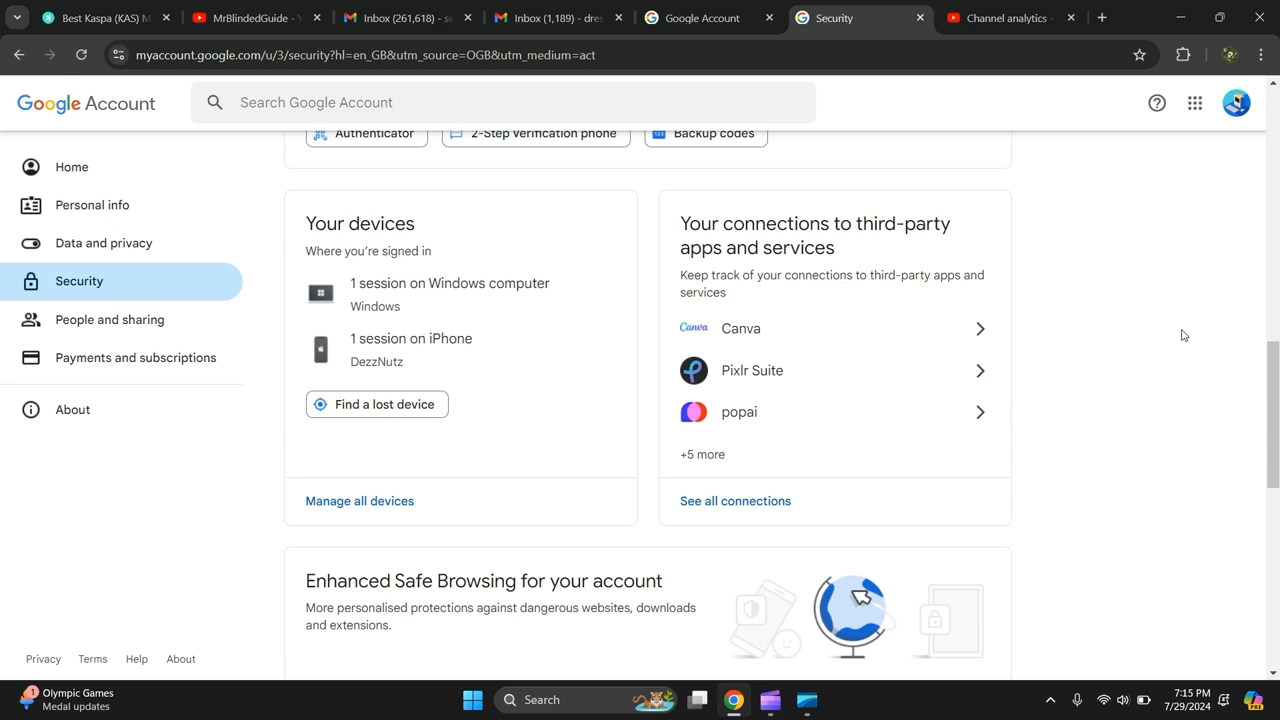
pyautogui.moveTo(705, 278)
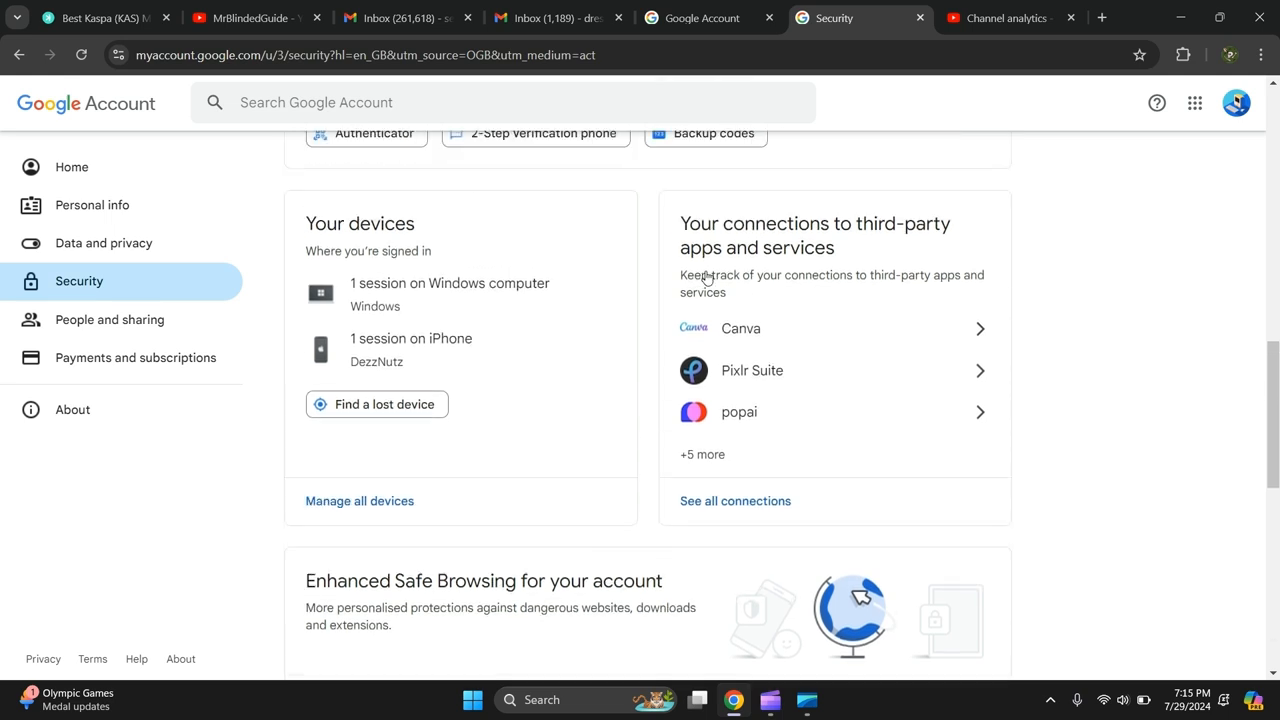
pyautogui.moveTo(830, 265)
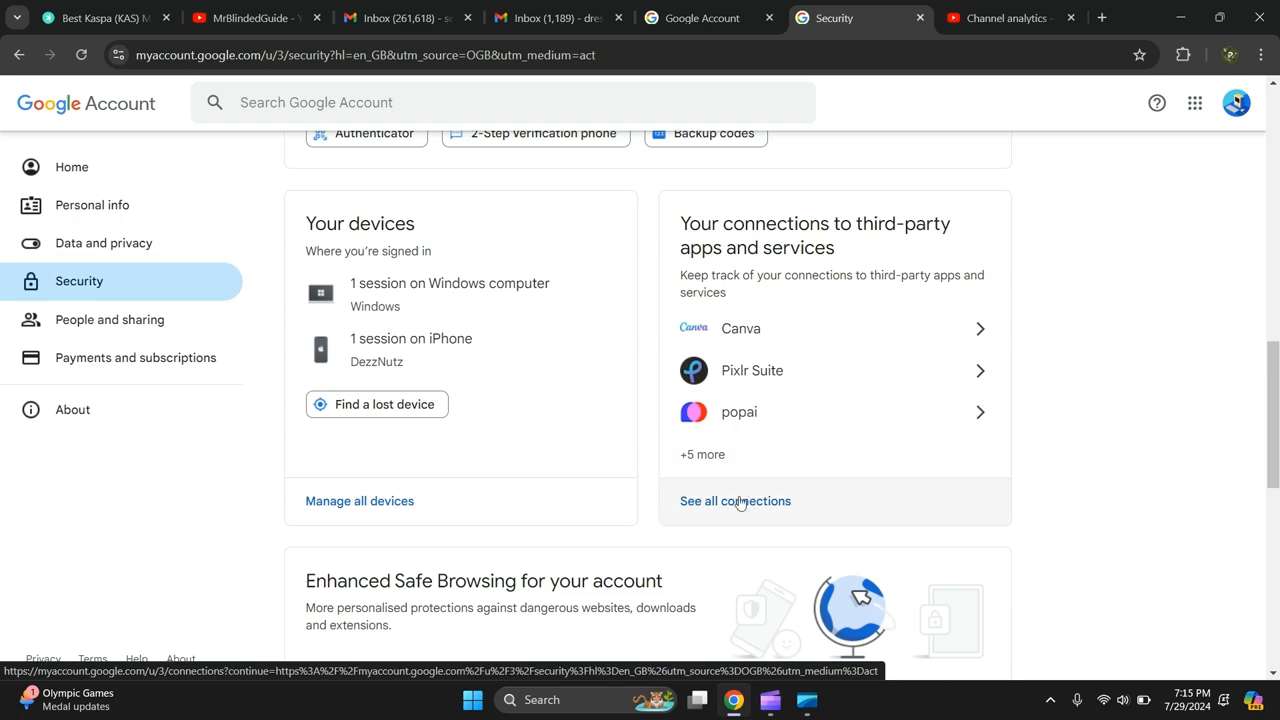
pyautogui.click(735, 501)
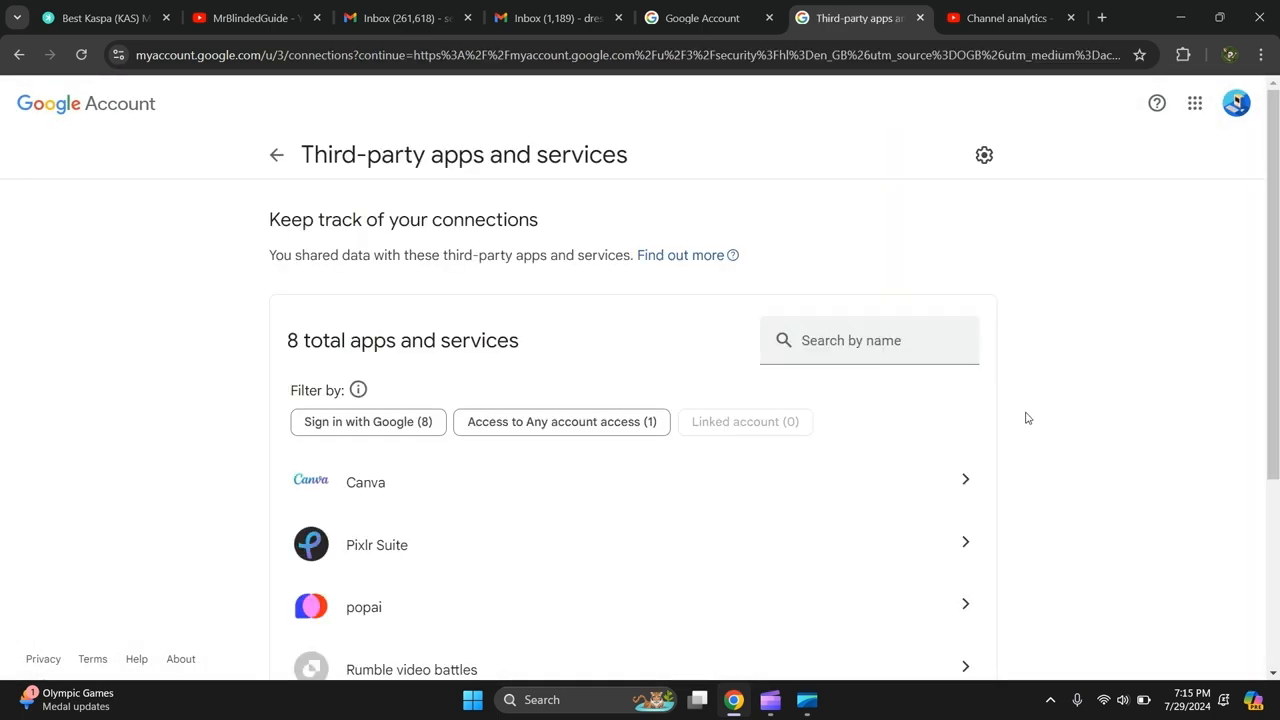
# - Delete all connections with popai, confirm, and dismiss the notice, leaving 7 apps
pyautogui.scroll(-3)
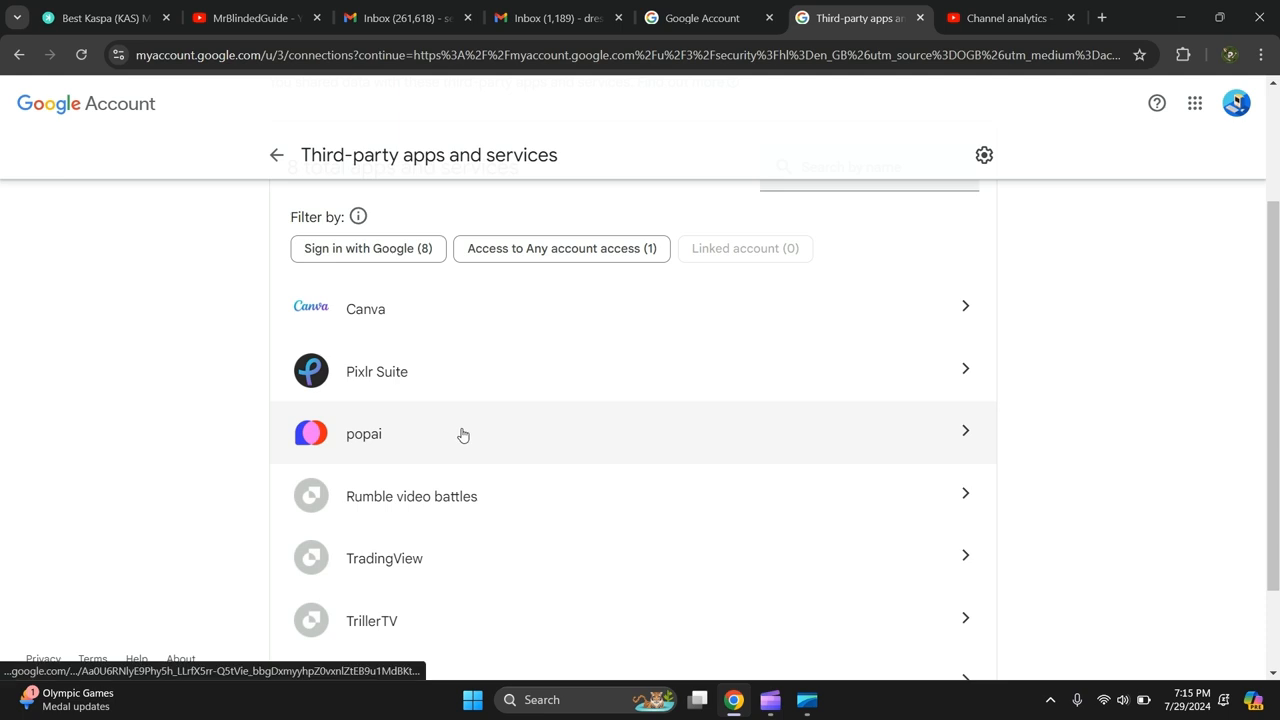
pyautogui.scroll(-3)
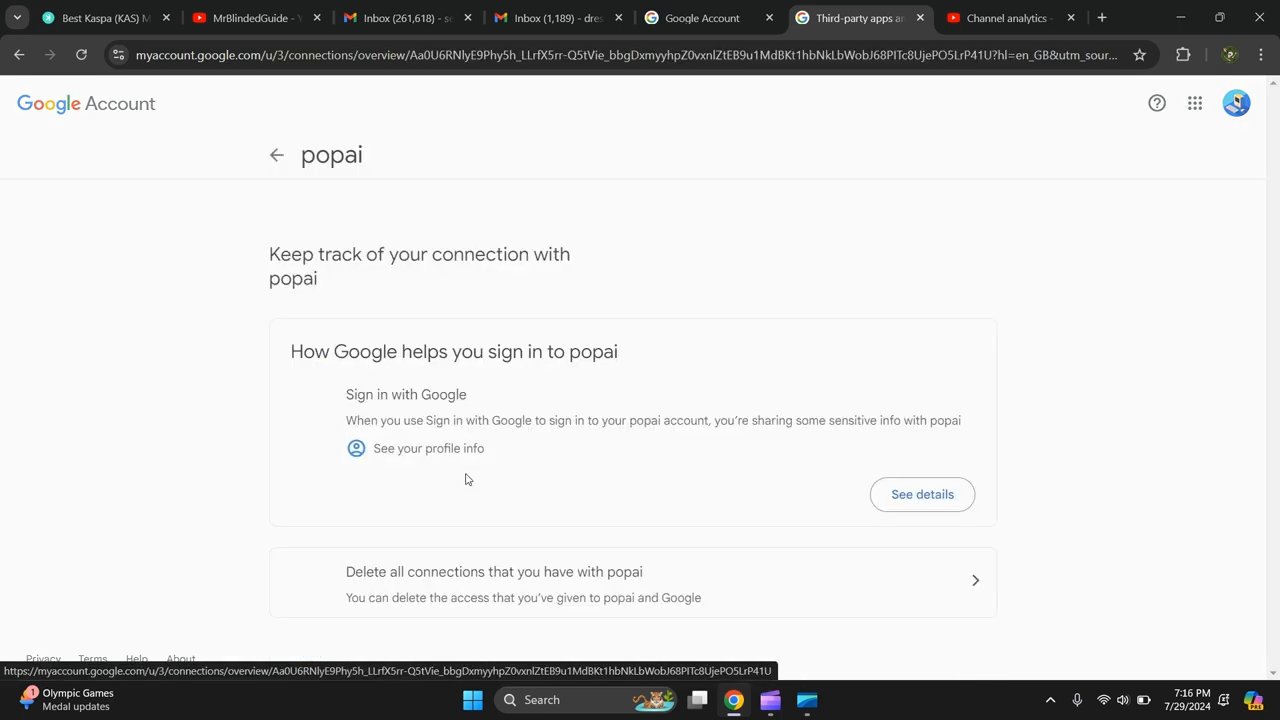
pyautogui.scroll(-3)
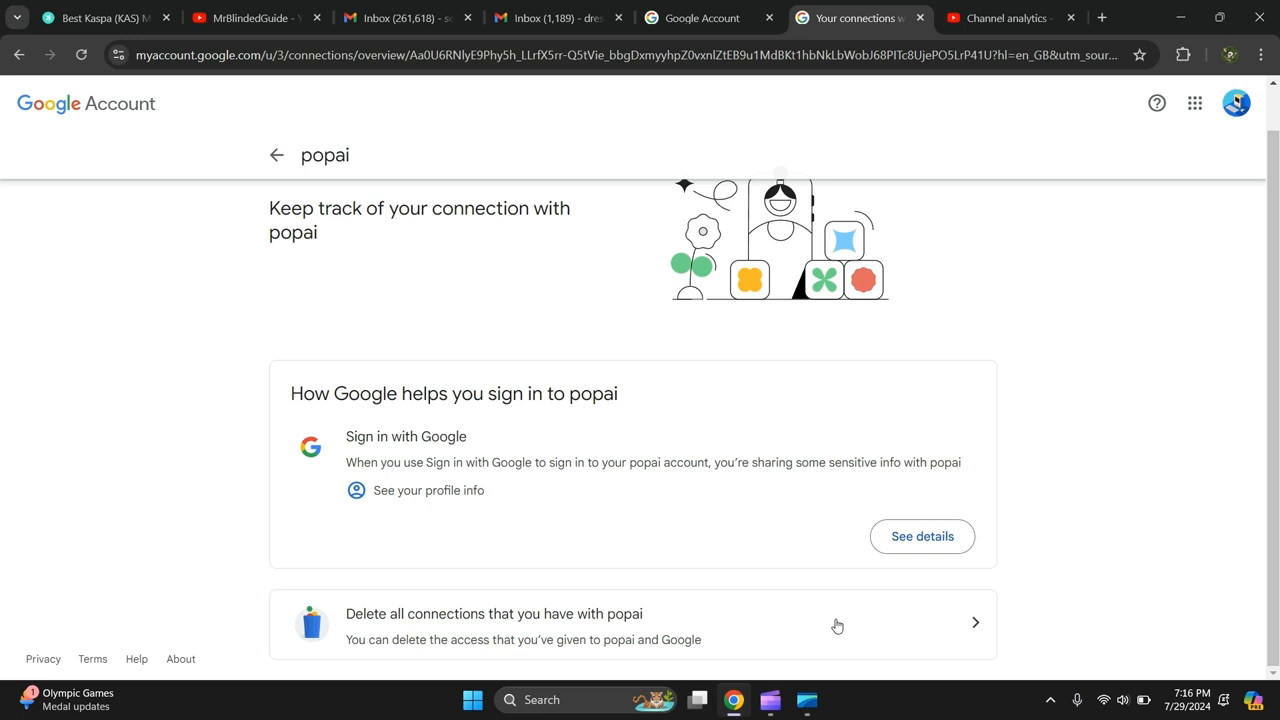
pyautogui.click(837, 625)
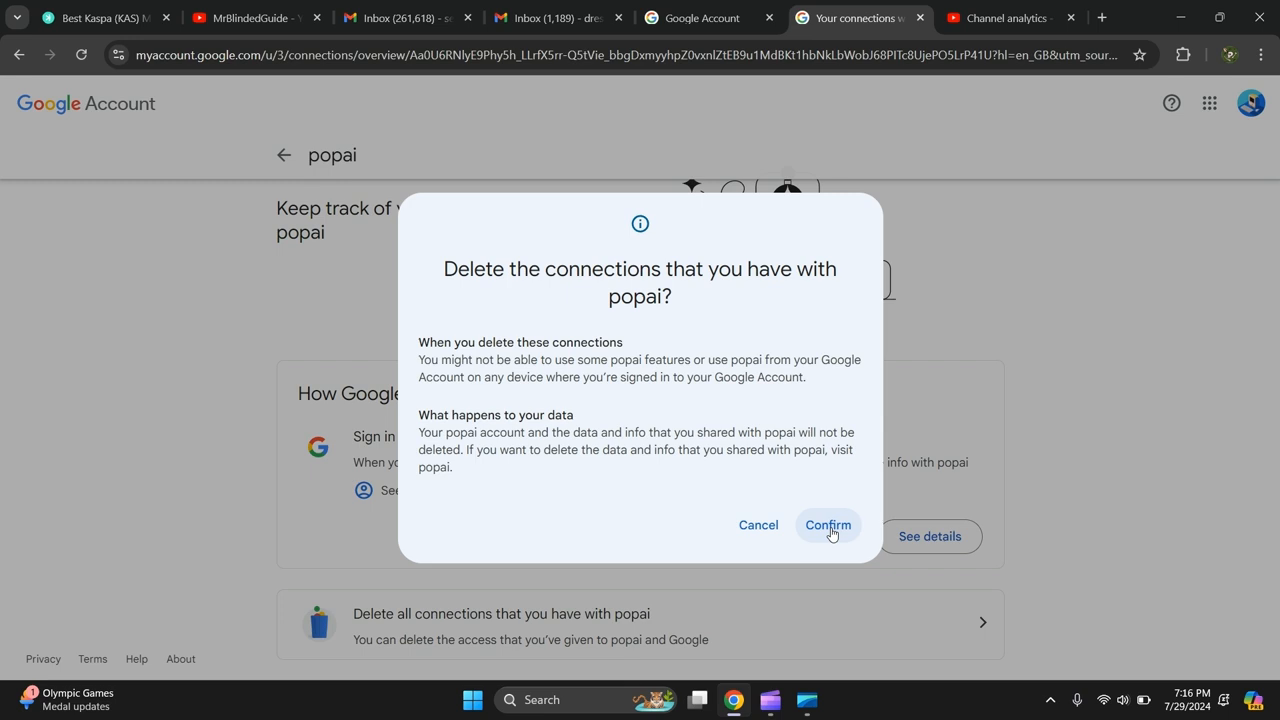
pyautogui.click(828, 525)
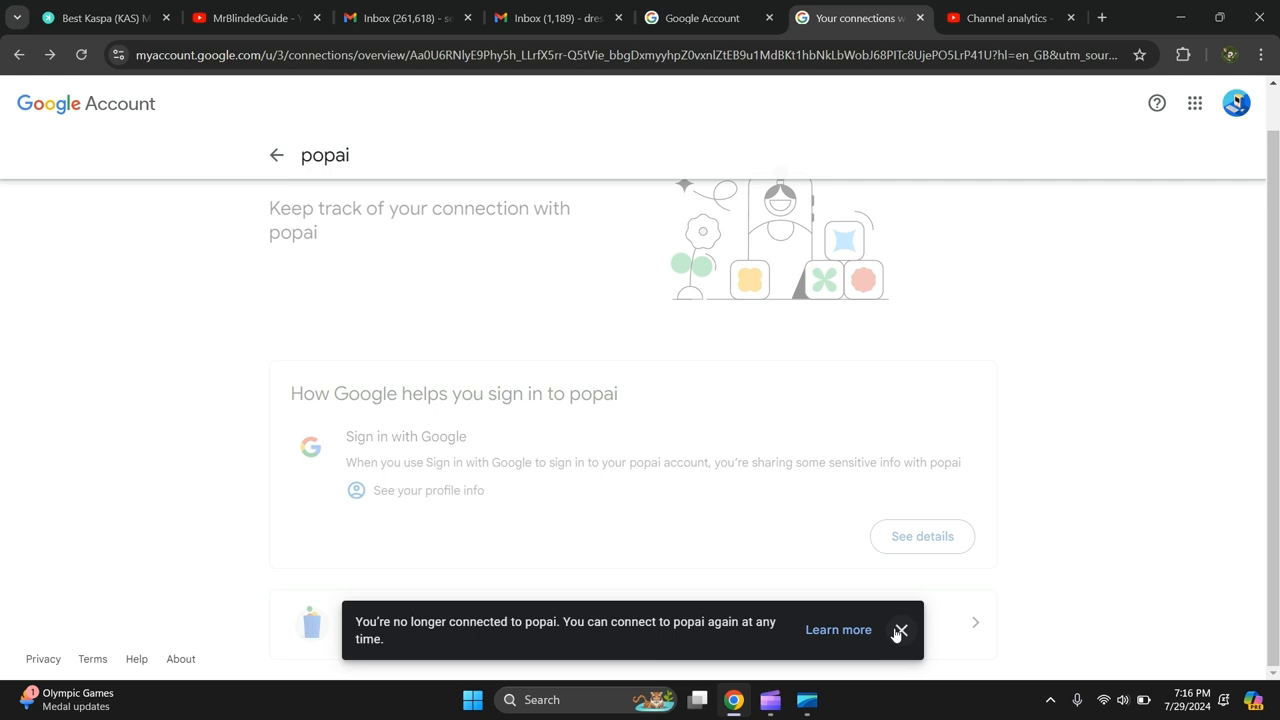
pyautogui.click(276, 154)
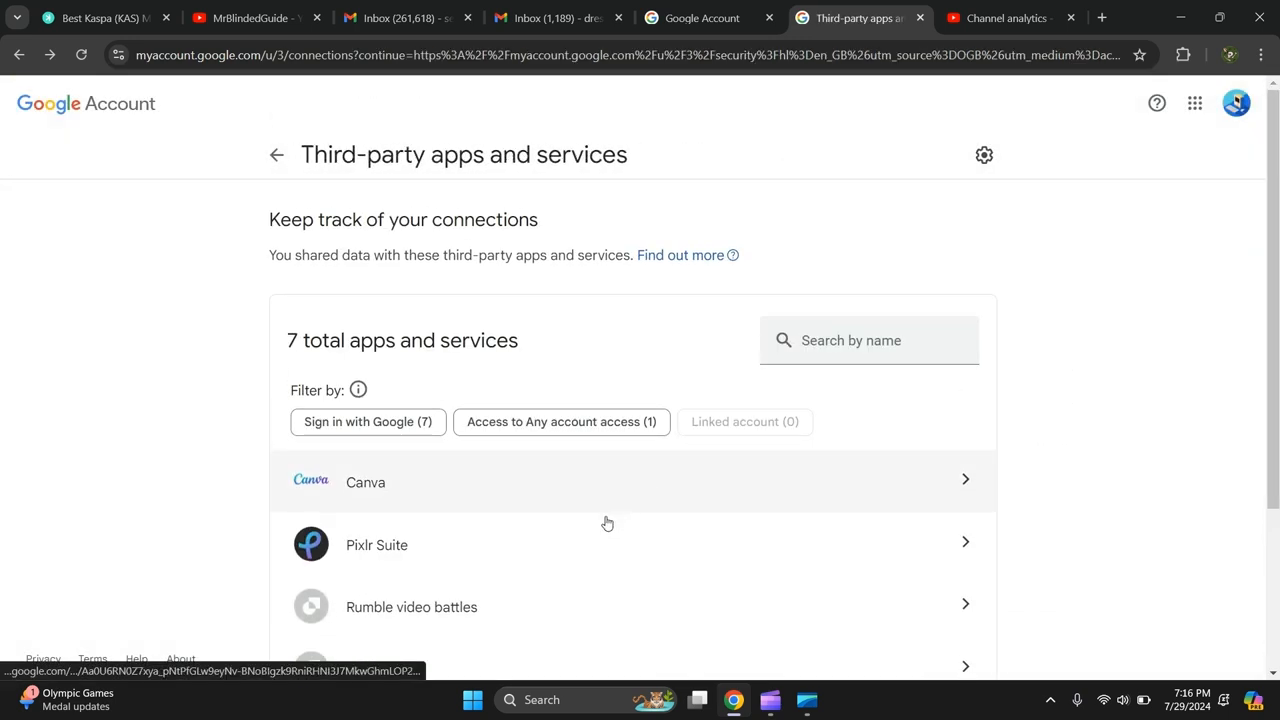
pyautogui.moveTo(776, 547)
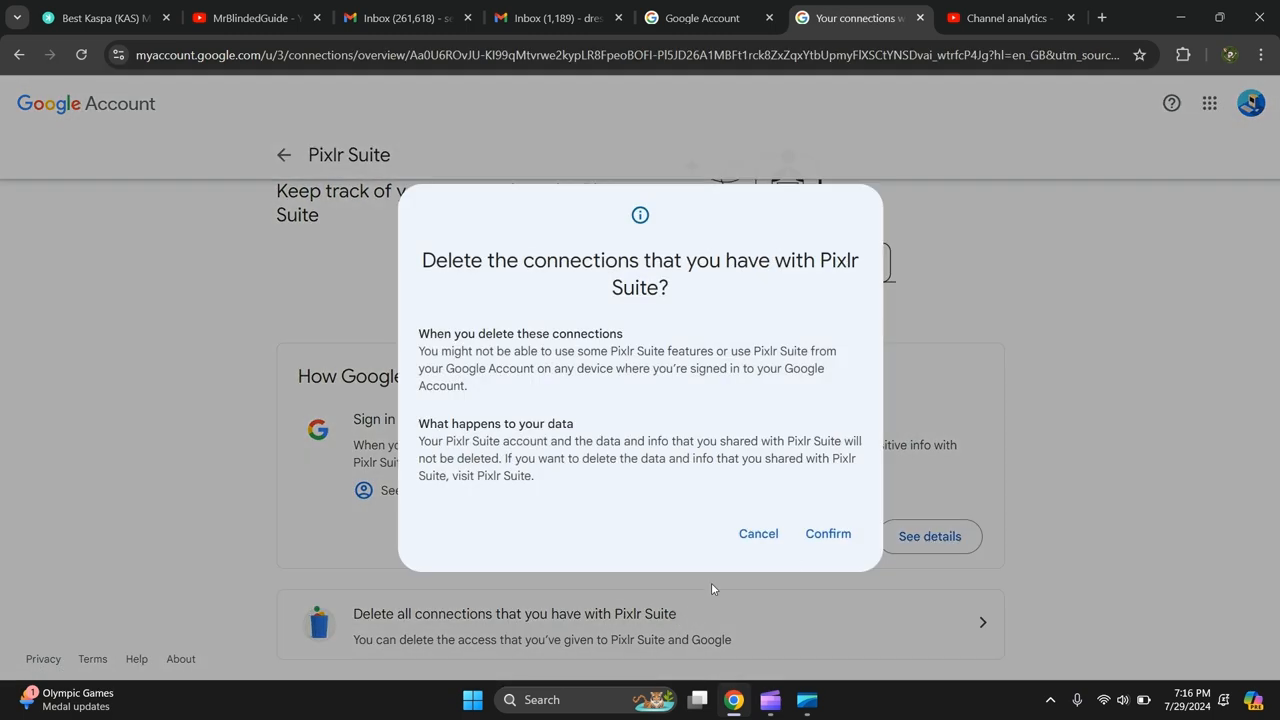
# - Confirm deleting Pixlr Suite, dismiss the notice, and return to the 6-app list
pyautogui.click(828, 533)
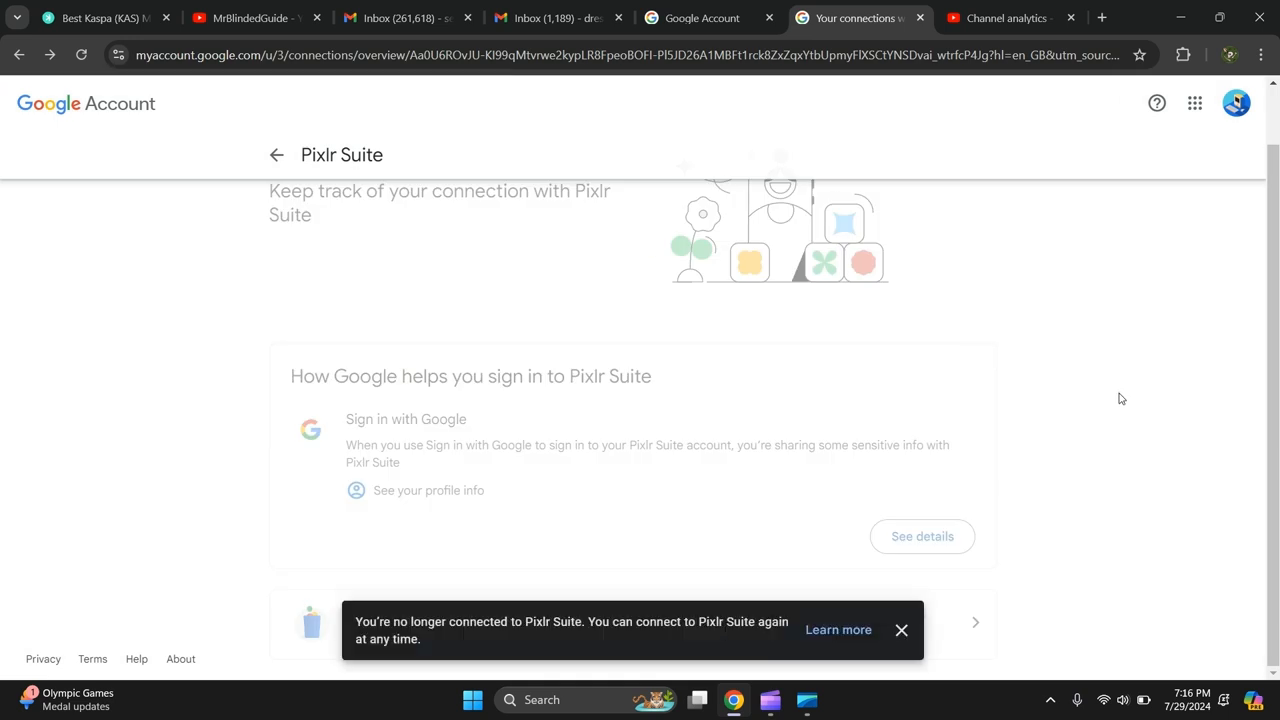
pyautogui.moveTo(1106, 398)
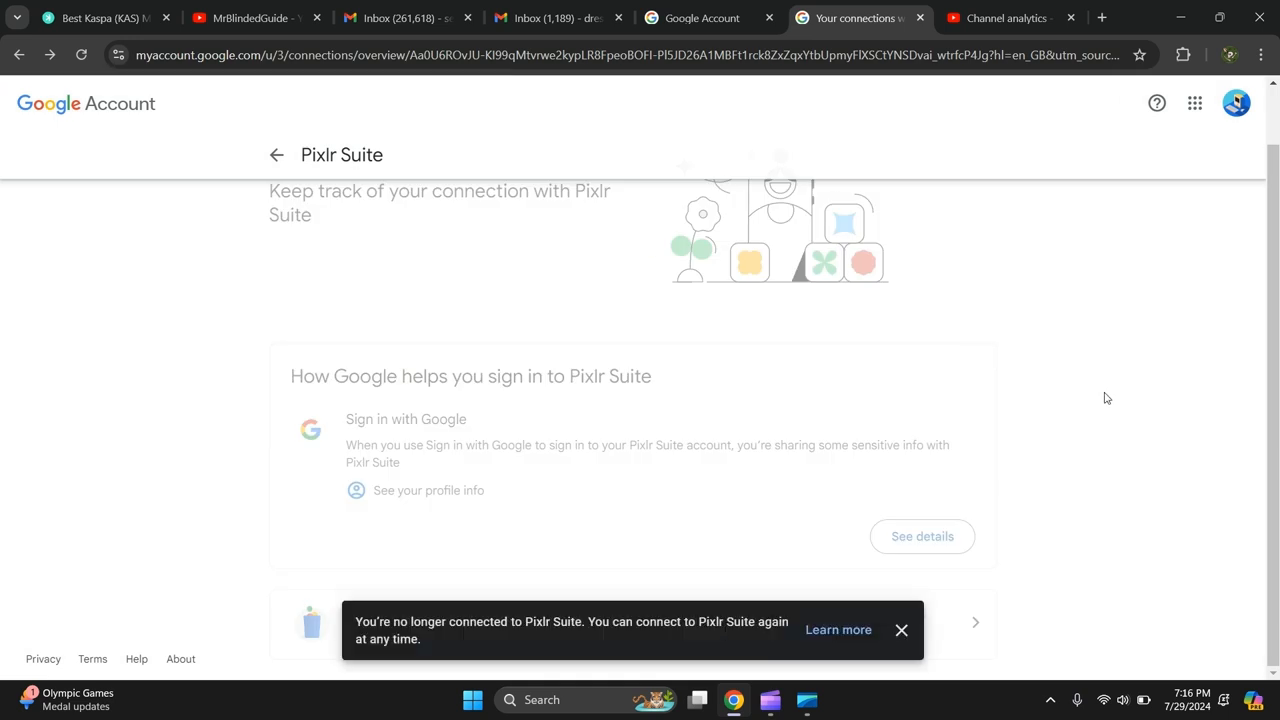
pyautogui.click(901, 630)
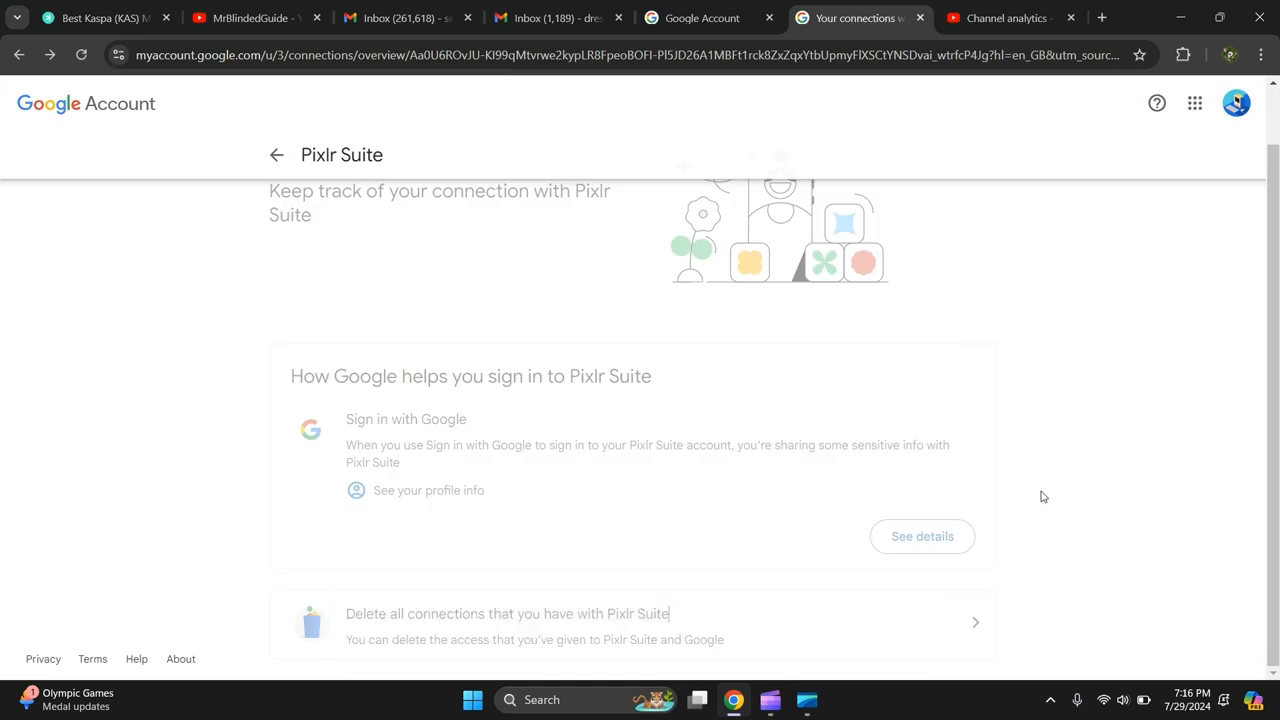
pyautogui.click(276, 154)
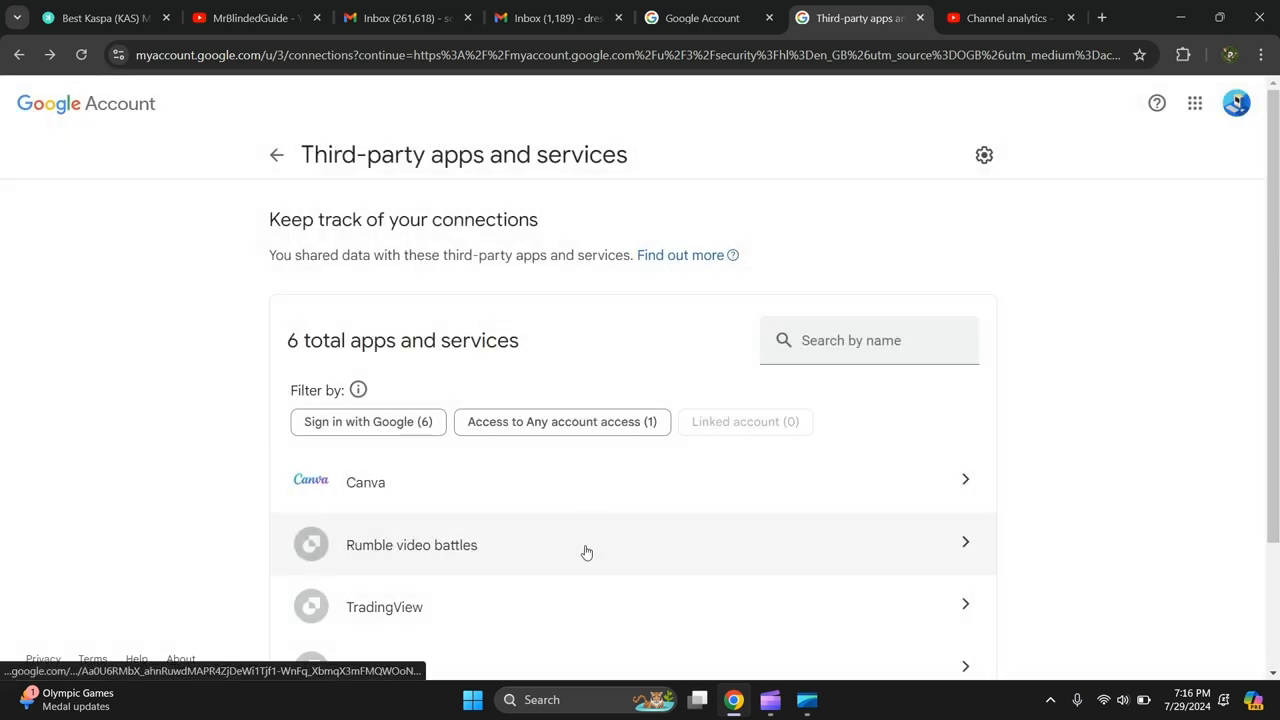